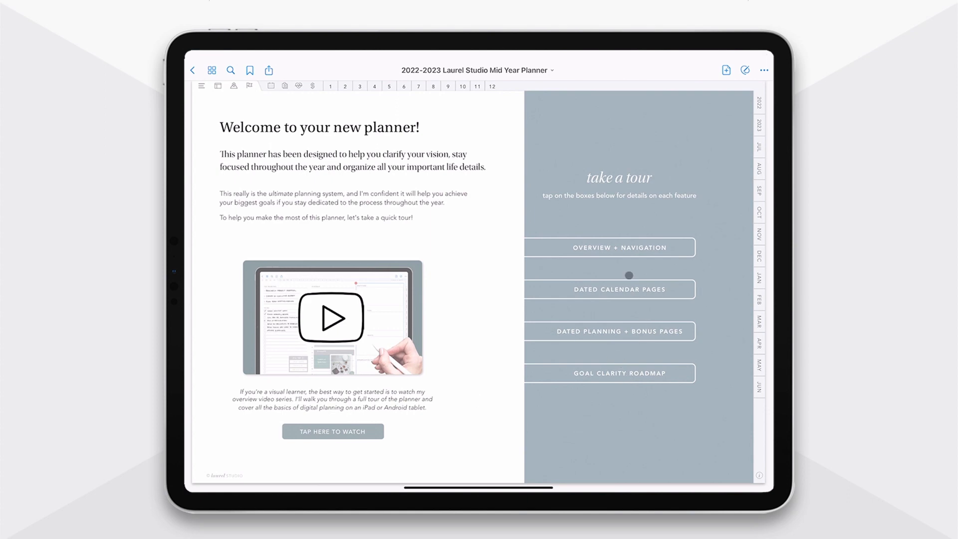
- Tour the Overview + Navigation, Dated Calendar Pages and Planning + Bonus Pages guides
{"action": "left_click", "coordinate": [610, 248]}
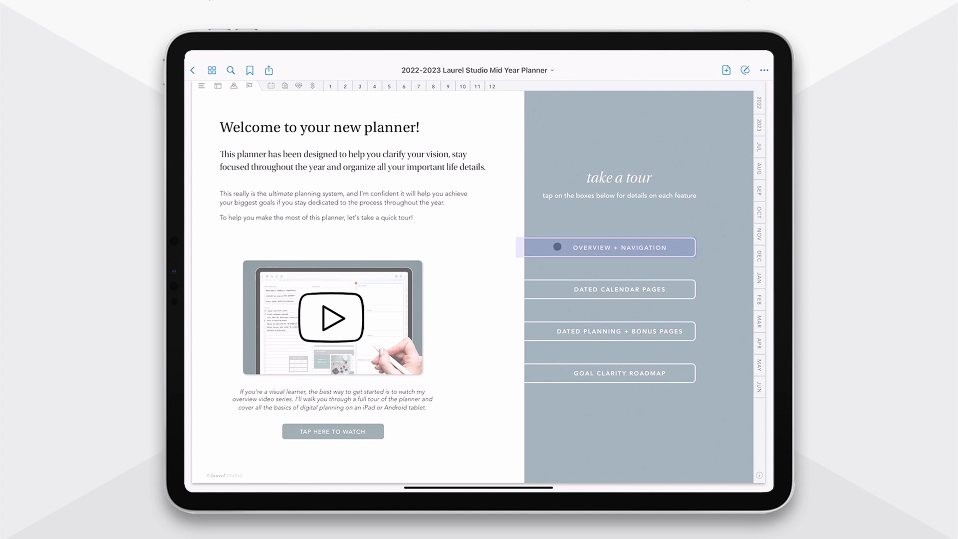
{"action": "left_click", "coordinate": [608, 247]}
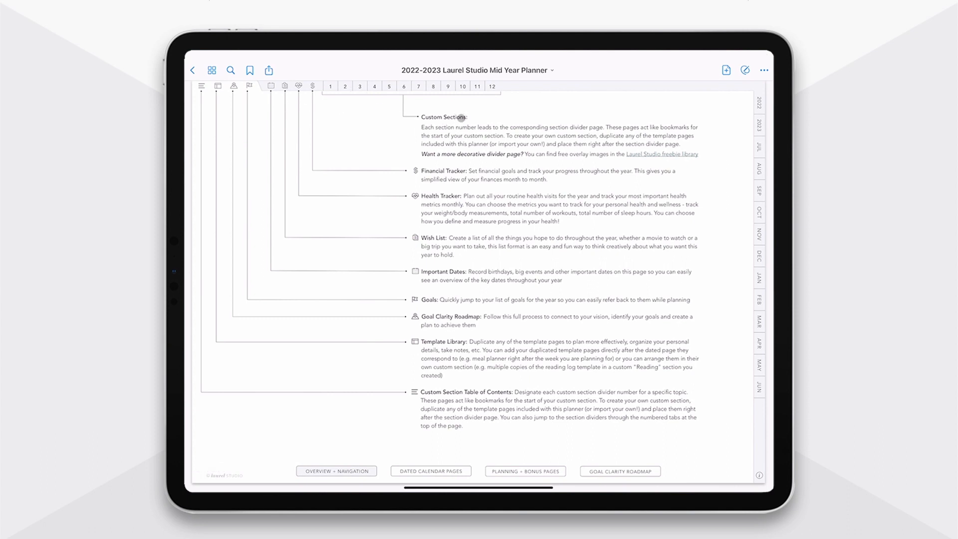
{"action": "left_click", "coordinate": [430, 470]}
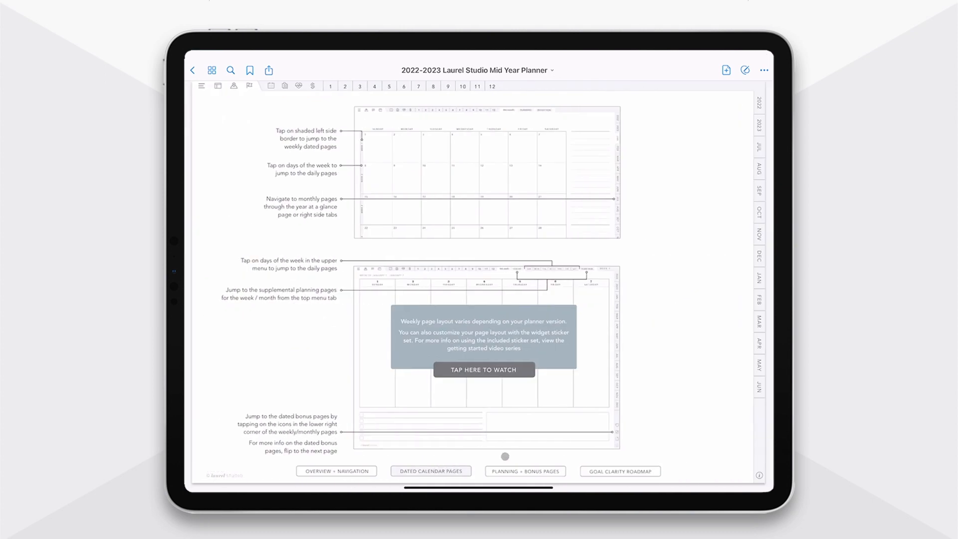
{"action": "left_click", "coordinate": [524, 471]}
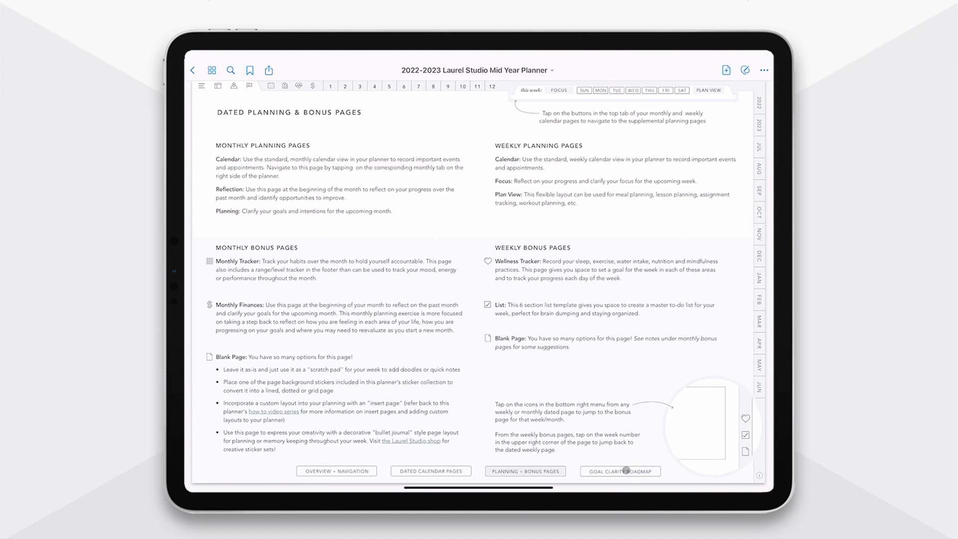
- Open the Goal Clarity Roadmap and its step 1 Reflection worksheet
{"action": "left_click", "coordinate": [618, 470]}
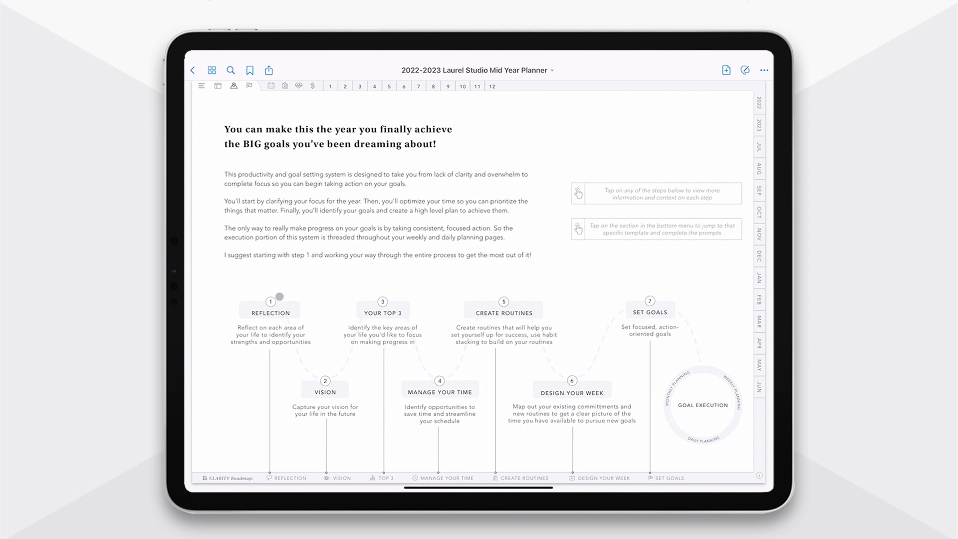
{"action": "left_click", "coordinate": [269, 310]}
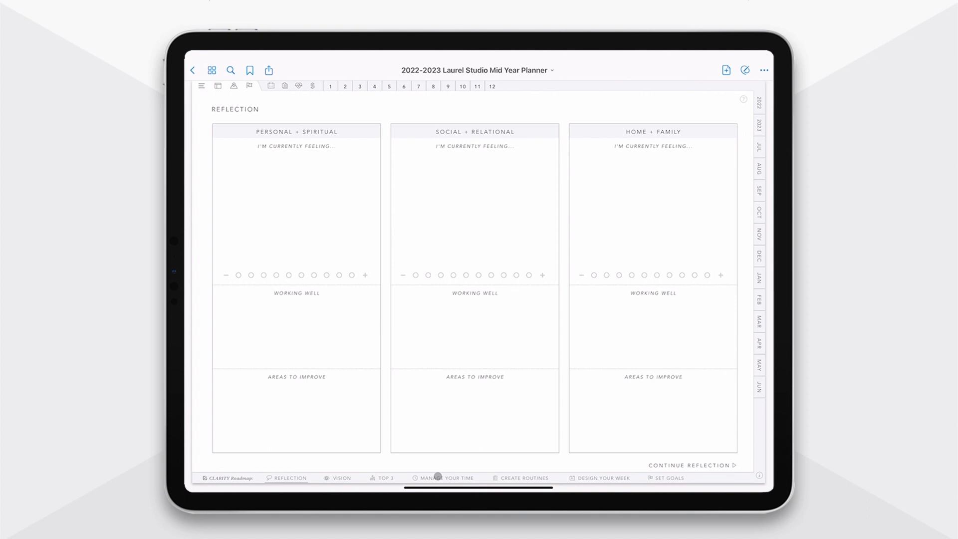
- View the Design Your Week worksheet, then the Set Goals page with twelve goal slots
{"action": "left_click", "coordinate": [446, 479]}
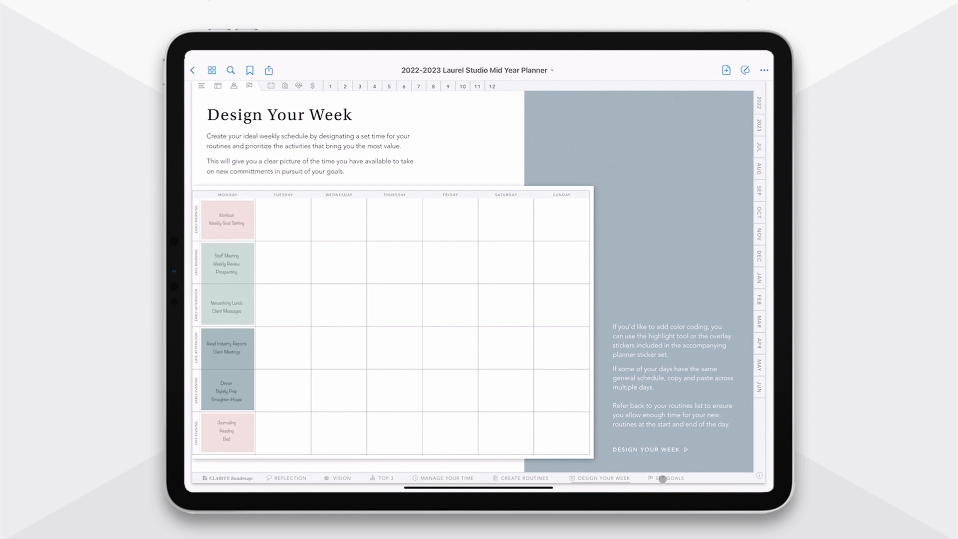
{"action": "left_click", "coordinate": [672, 478]}
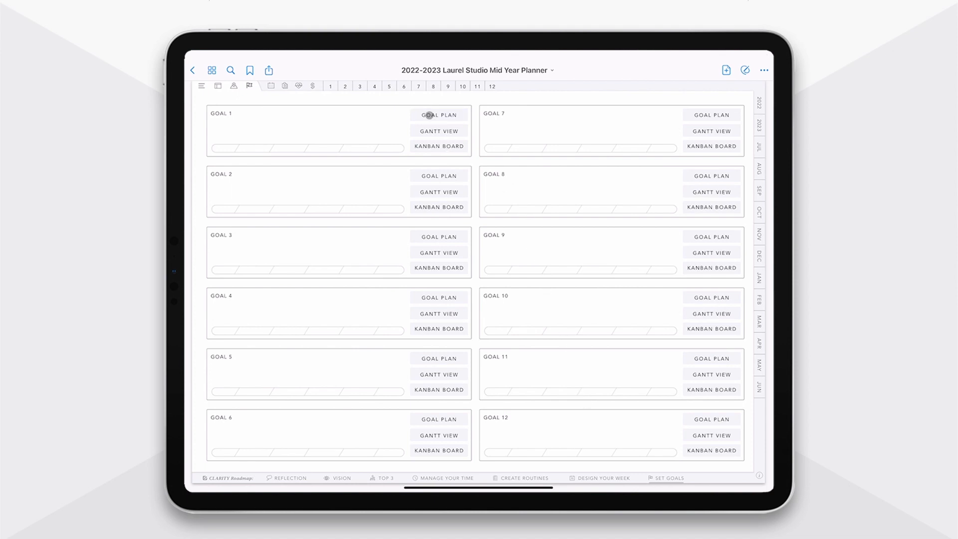
- Browse Goal 1's Goal Plan, Gantt View and Kanban Board pages, returning to Goal Plan
{"action": "left_click", "coordinate": [438, 115]}
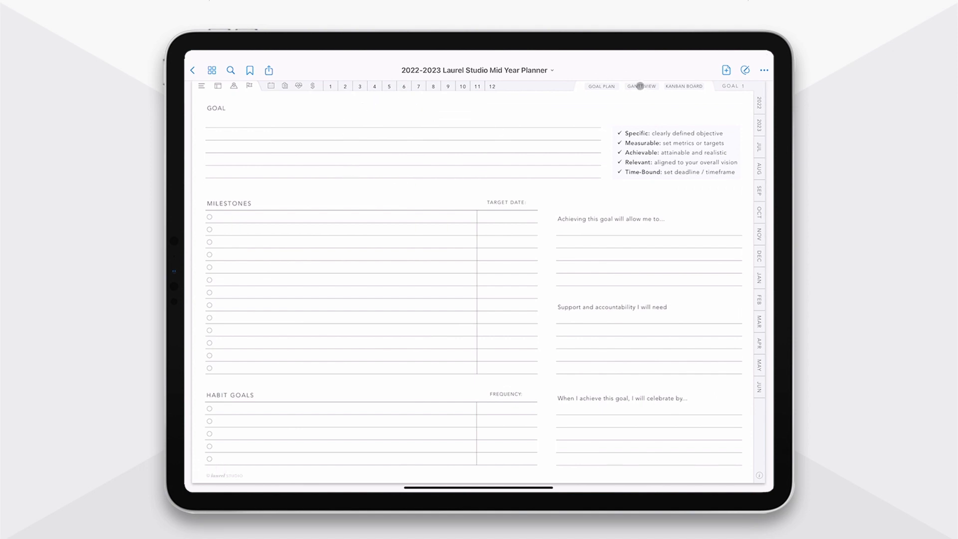
{"action": "left_click", "coordinate": [642, 86]}
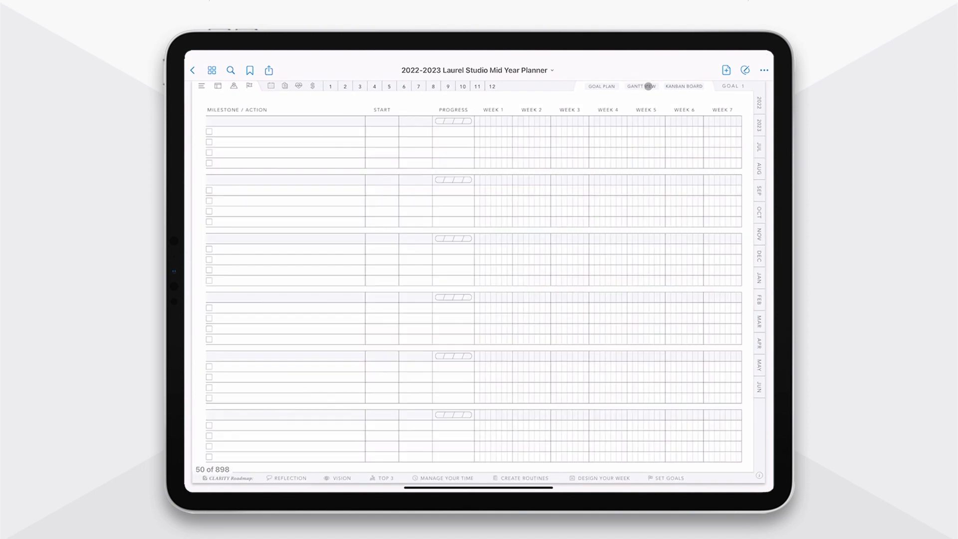
{"action": "left_click", "coordinate": [683, 85]}
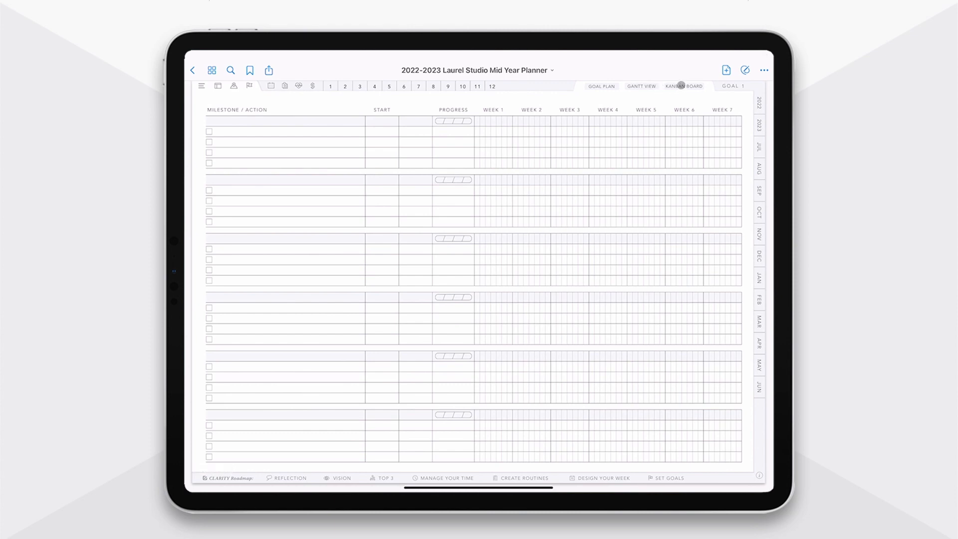
{"action": "left_click", "coordinate": [682, 85]}
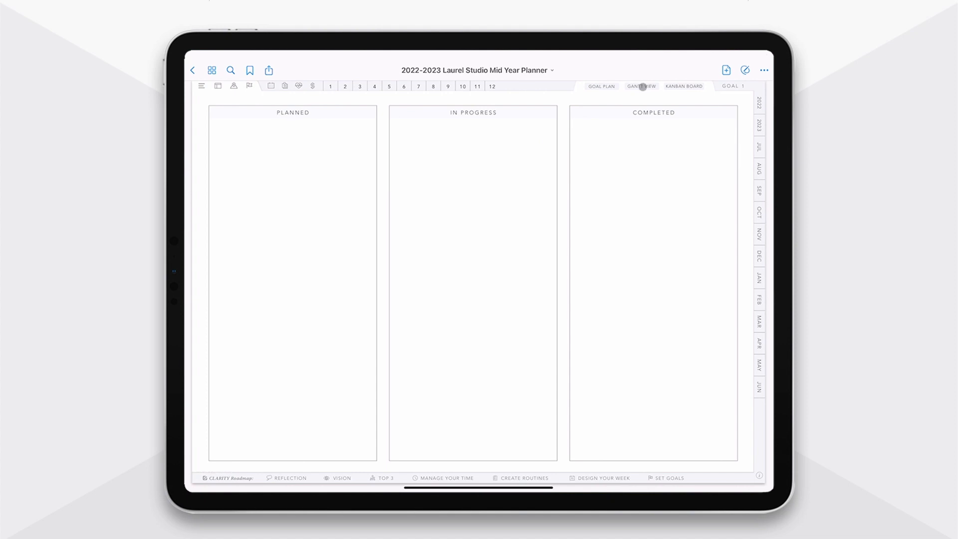
{"action": "left_click", "coordinate": [640, 86]}
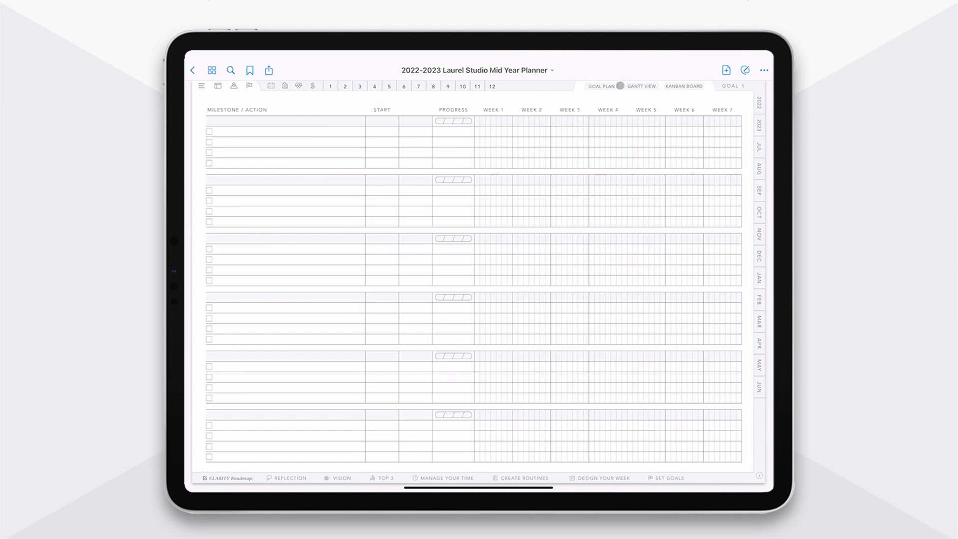
{"action": "left_click", "coordinate": [735, 86]}
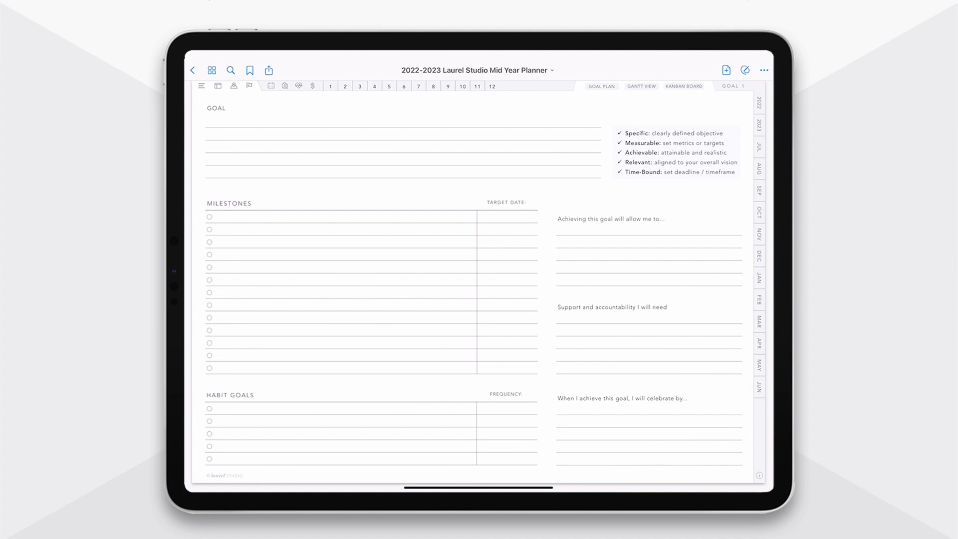
{"action": "left_click", "coordinate": [600, 85]}
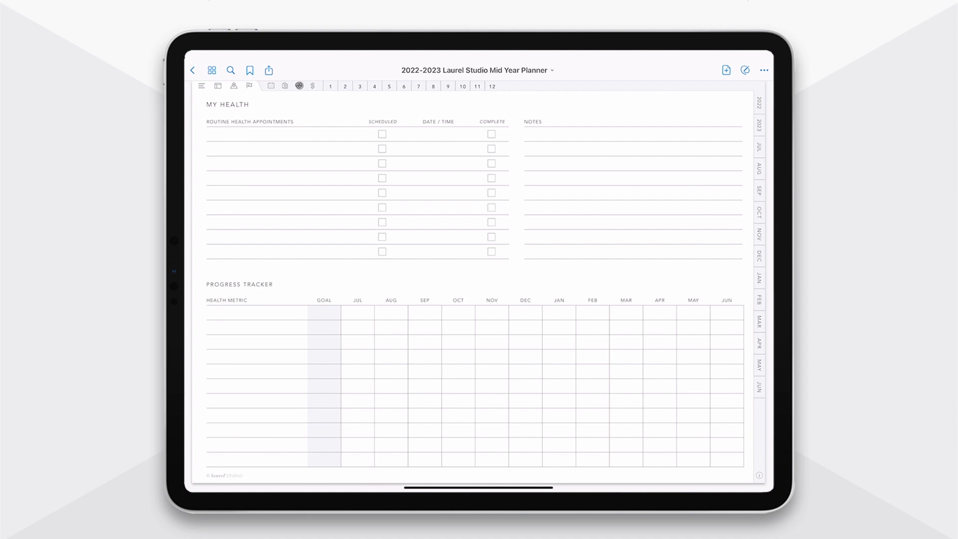
- View the My Health and My Finances trackers and try the July month tab
{"action": "left_click", "coordinate": [299, 85]}
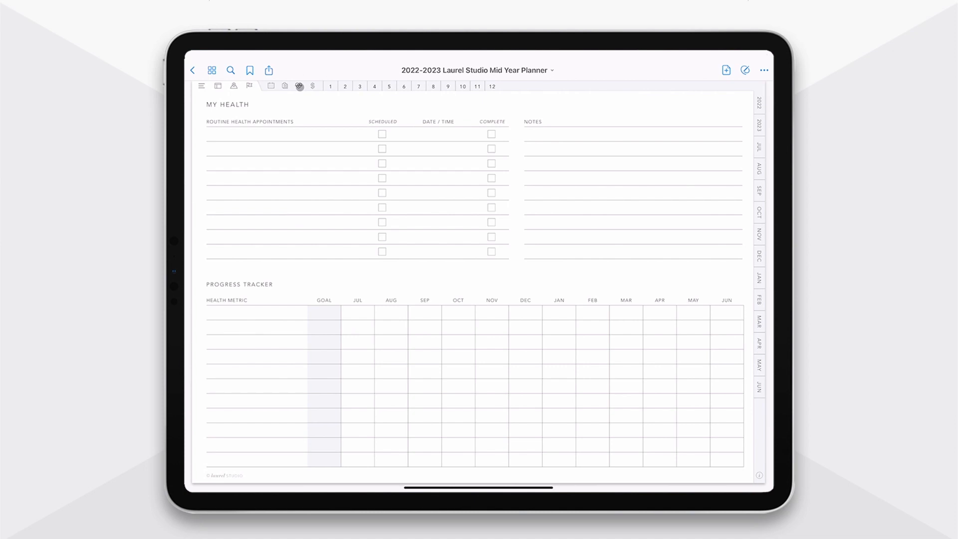
{"action": "left_click", "coordinate": [313, 85]}
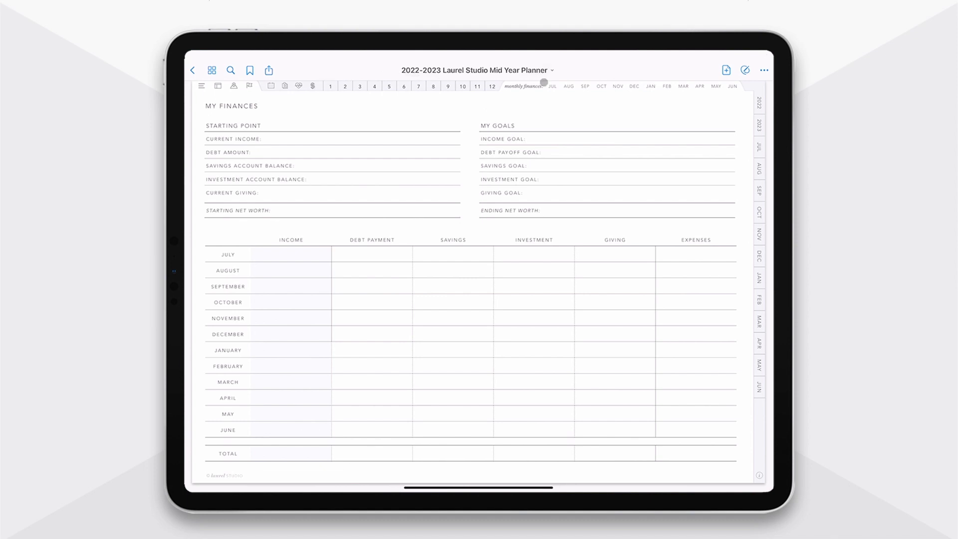
{"action": "left_click", "coordinate": [549, 86]}
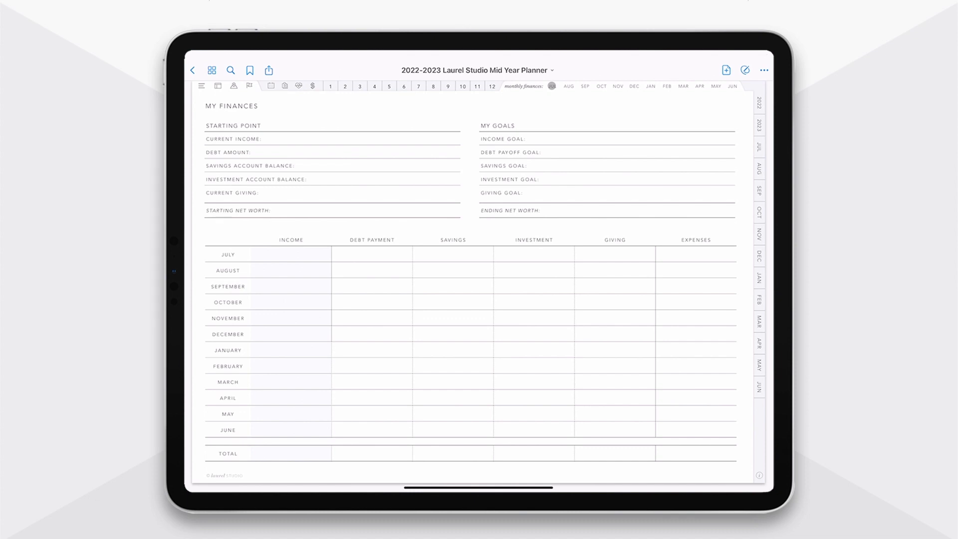
{"action": "left_click", "coordinate": [550, 85]}
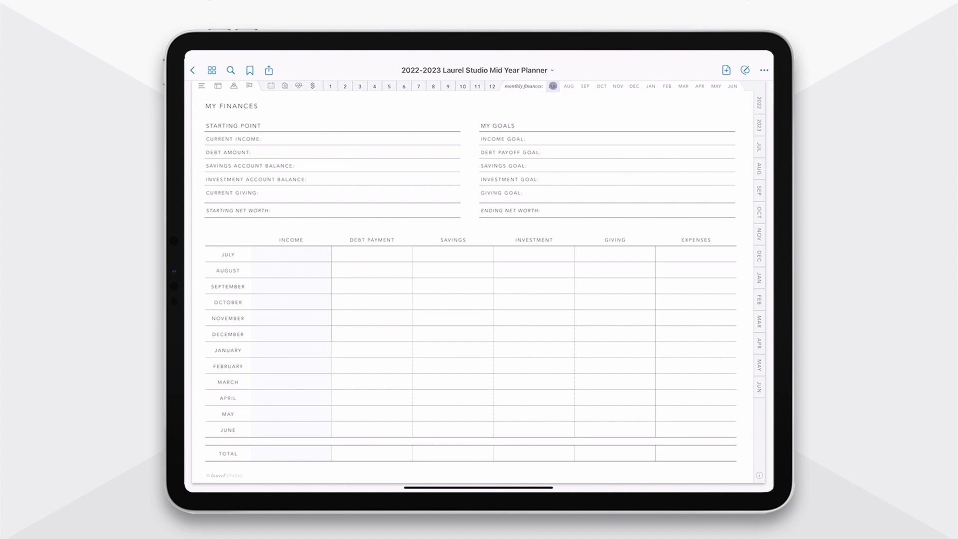
{"action": "left_click", "coordinate": [552, 85]}
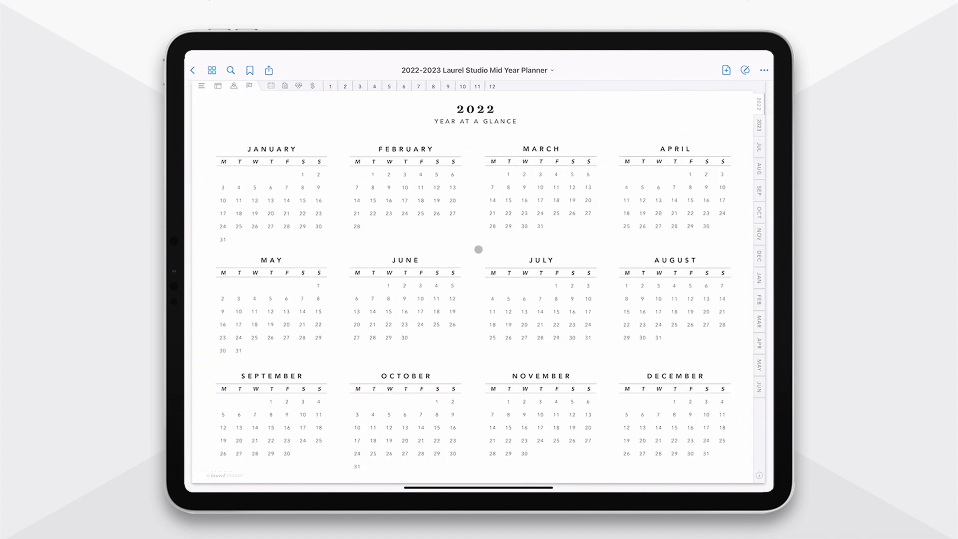
- Open the July 2022 monthly calendar from the JUL side tab
{"action": "left_click", "coordinate": [523, 293]}
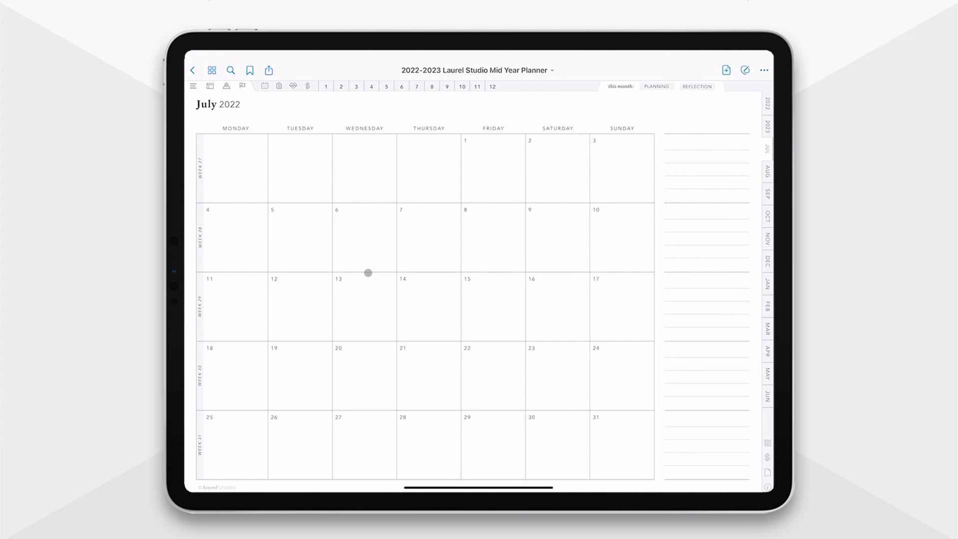
{"action": "mouse_move", "coordinate": [198, 297]}
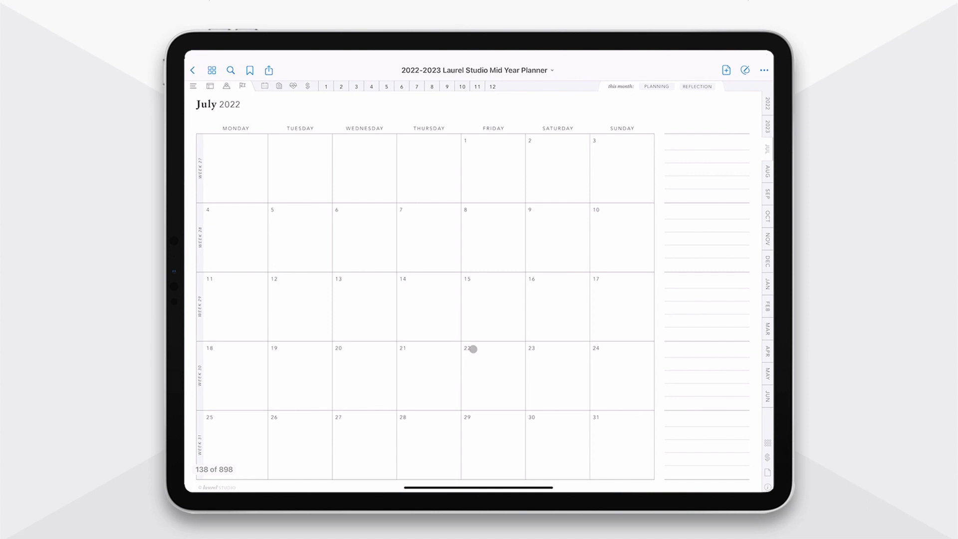
{"action": "left_click", "coordinate": [469, 349]}
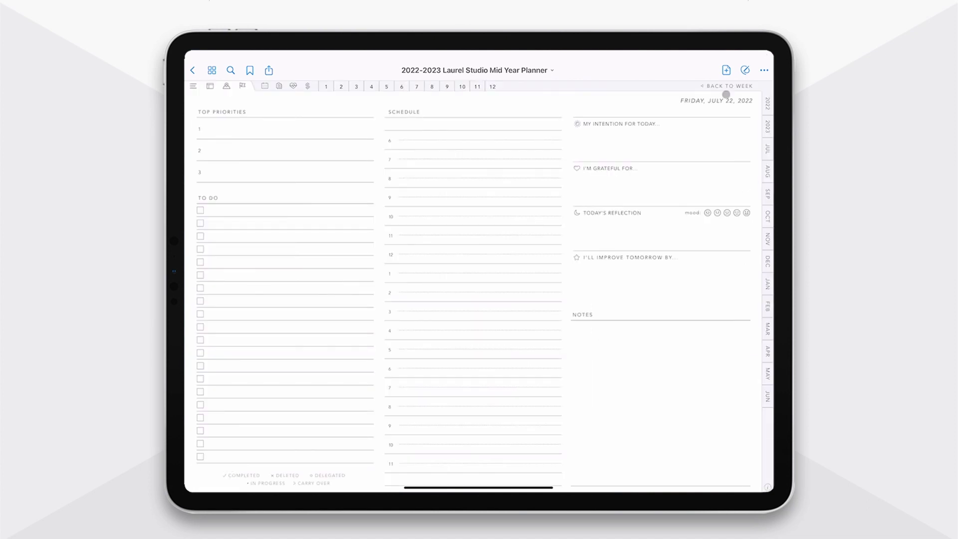
{"action": "left_click", "coordinate": [727, 86]}
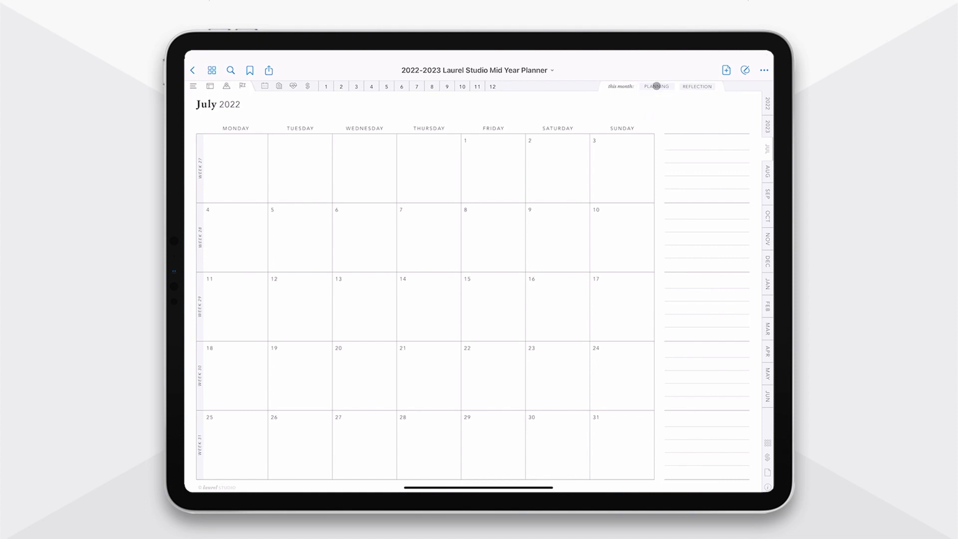
- Visit July's monthly planning page, the all-goals list and the July habit tracker
{"action": "left_click", "coordinate": [655, 86]}
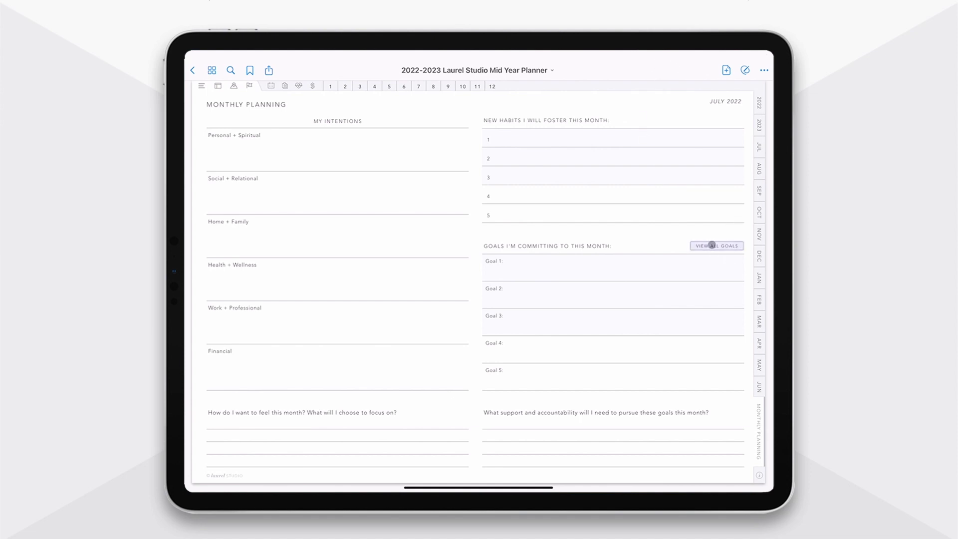
{"action": "left_click", "coordinate": [716, 245]}
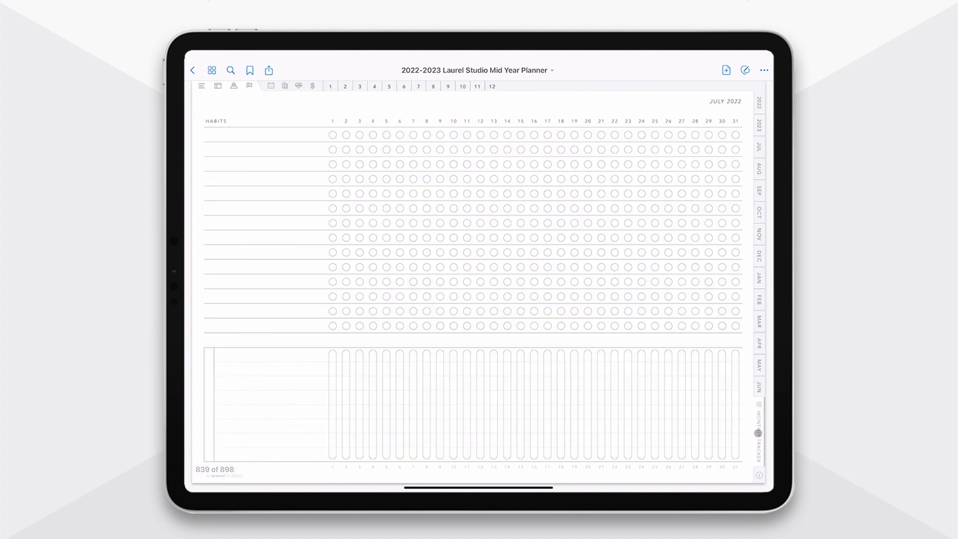
{"action": "left_click", "coordinate": [229, 441]}
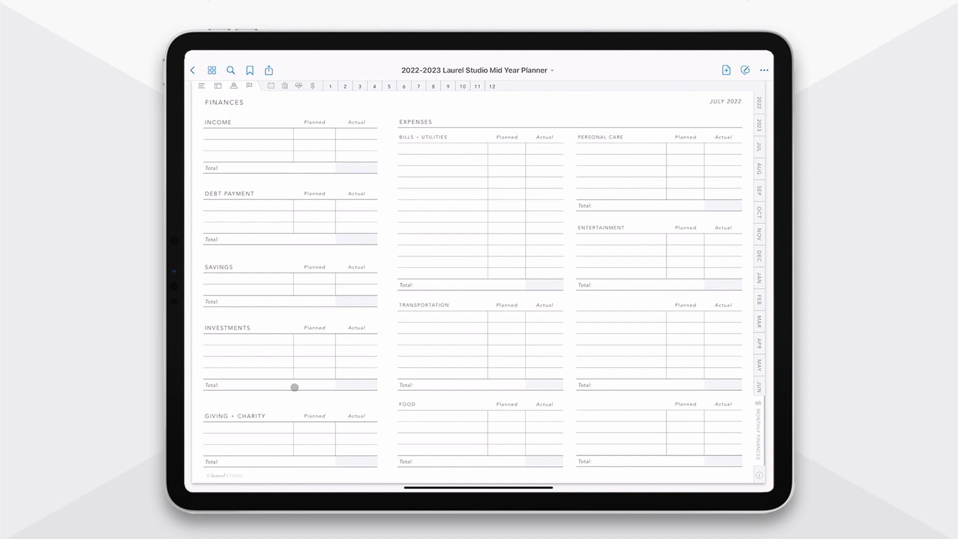
{"action": "mouse_move", "coordinate": [433, 191]}
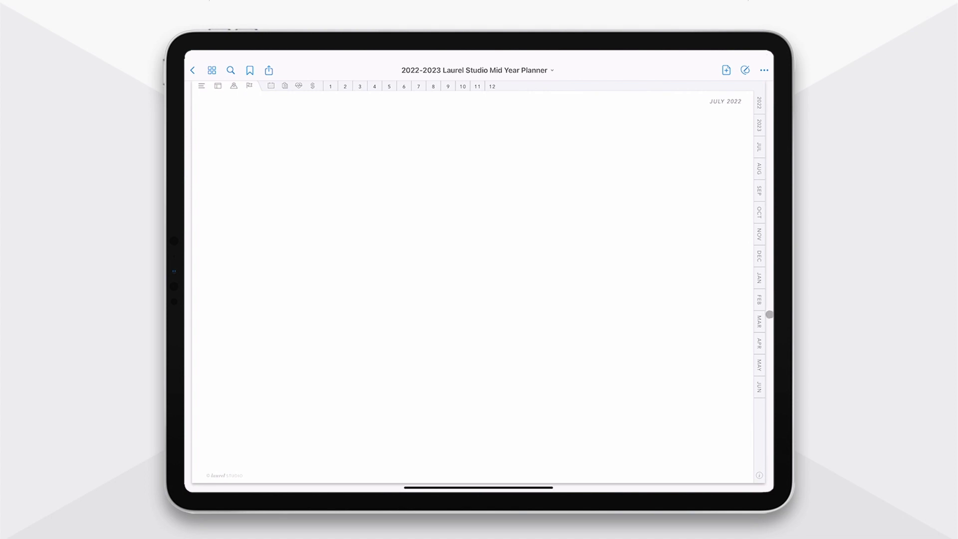
- Visit the July 11 and July 12 daily pages, then return to the July 11–17 week
{"action": "left_click", "coordinate": [759, 147]}
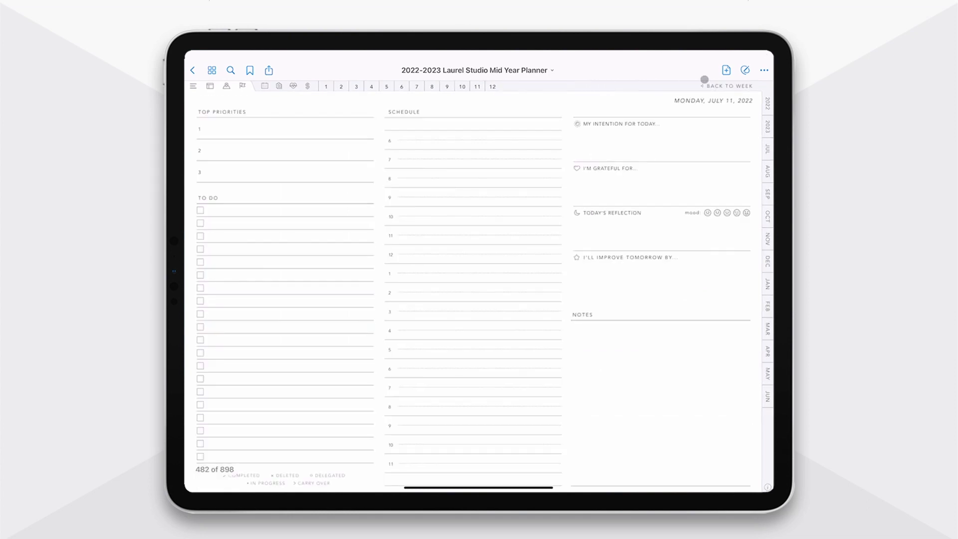
{"action": "left_click", "coordinate": [727, 85]}
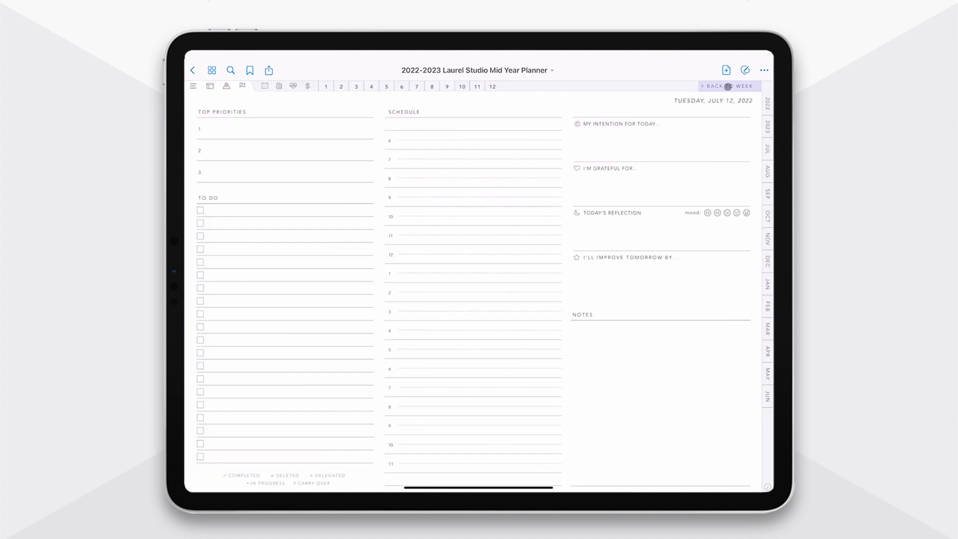
{"action": "left_click", "coordinate": [699, 85]}
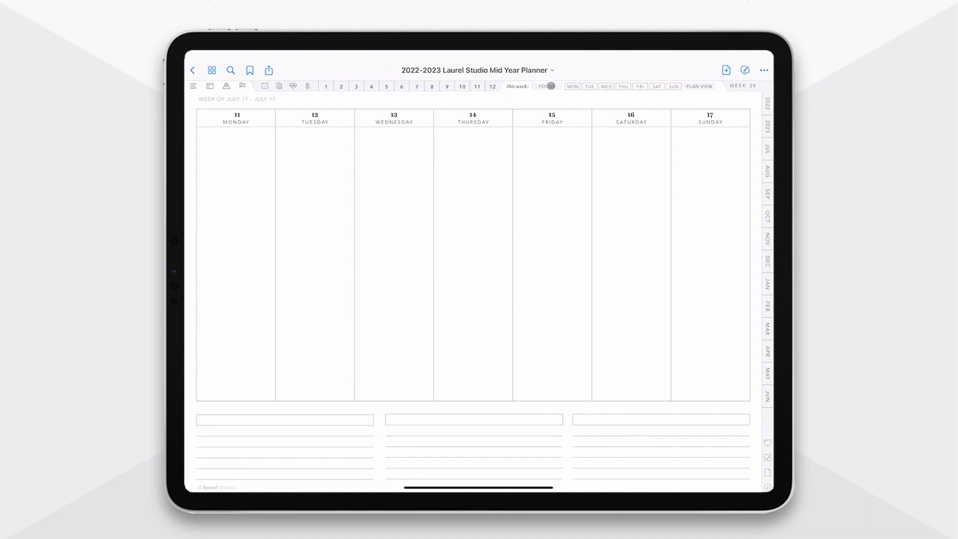
- View week 29's Focus planning page, then go back to the week 29 spread
{"action": "left_click", "coordinate": [547, 85]}
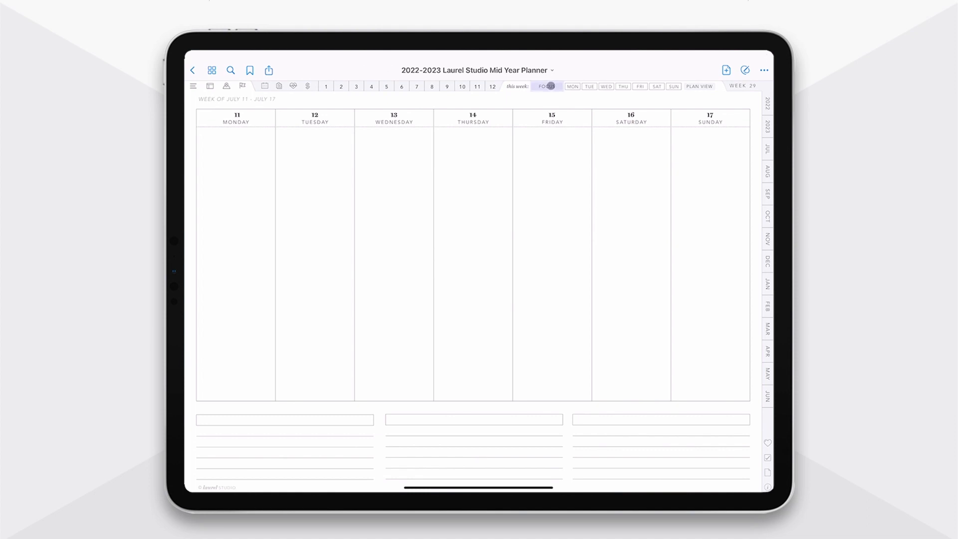
{"action": "left_click", "coordinate": [547, 86]}
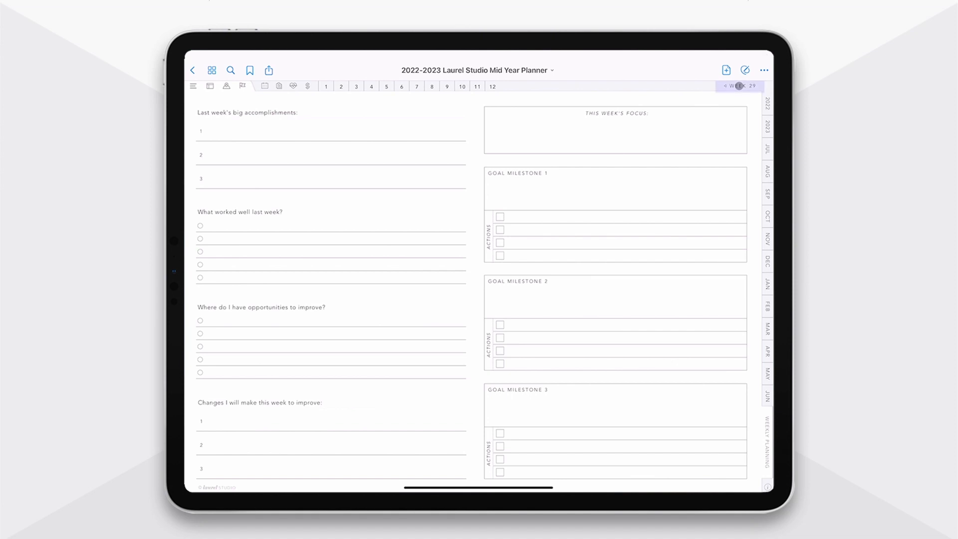
{"action": "left_click", "coordinate": [699, 85]}
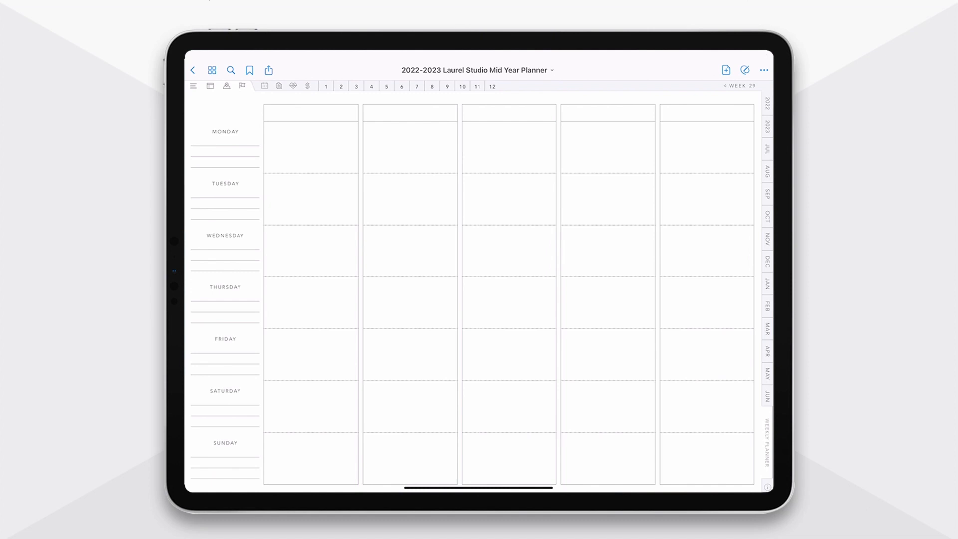
- Open week 29's Weekly List page with its checkbox to-do sections
{"action": "left_click", "coordinate": [739, 85]}
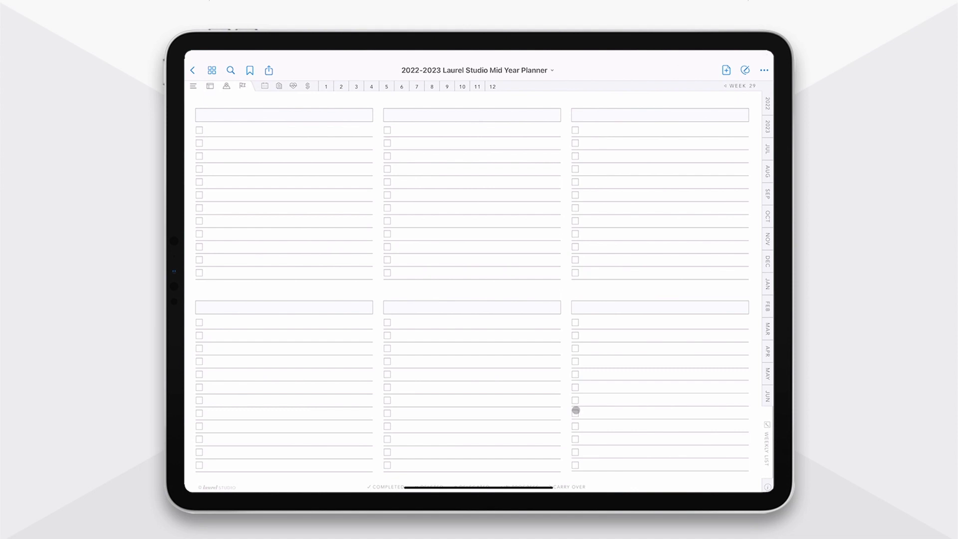
{"action": "mouse_move", "coordinate": [378, 112]}
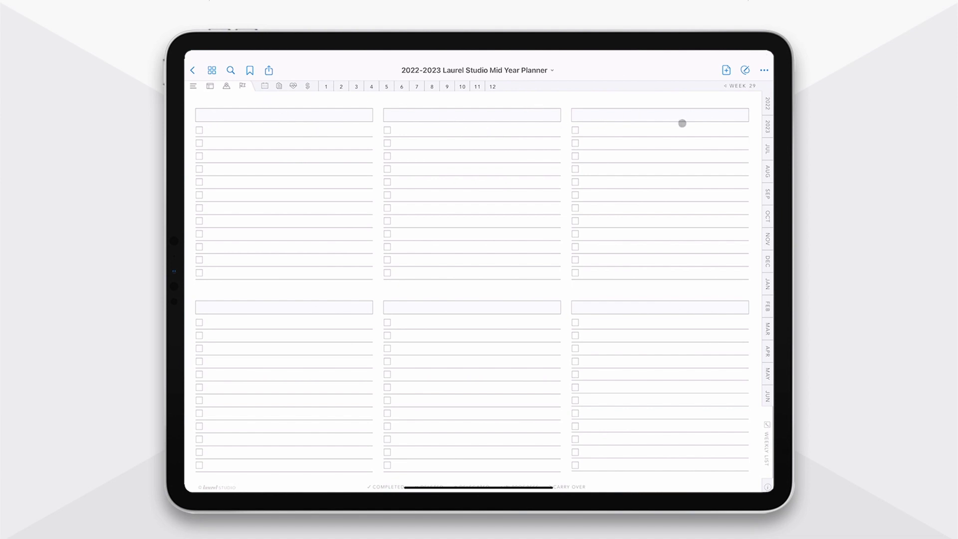
{"action": "mouse_move", "coordinate": [283, 266]}
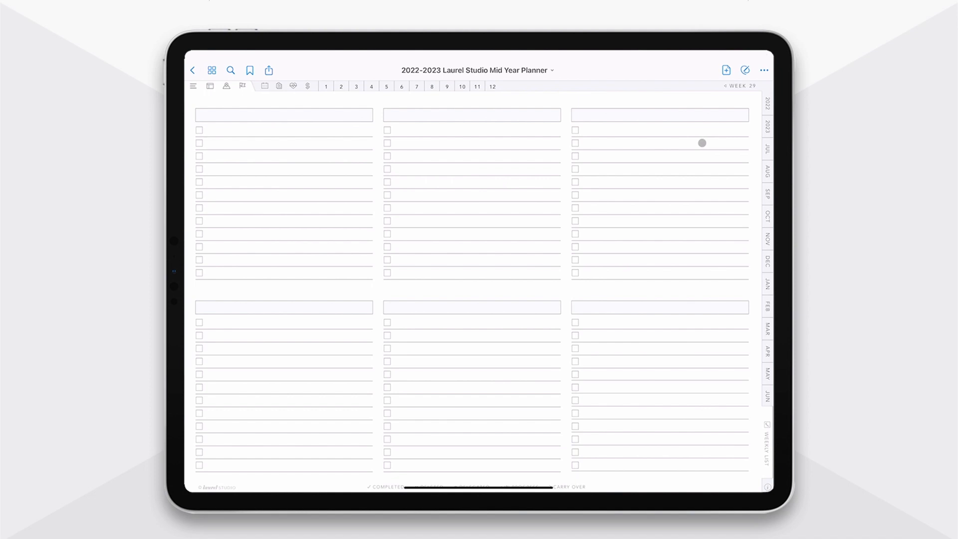
{"action": "mouse_move", "coordinate": [730, 83]}
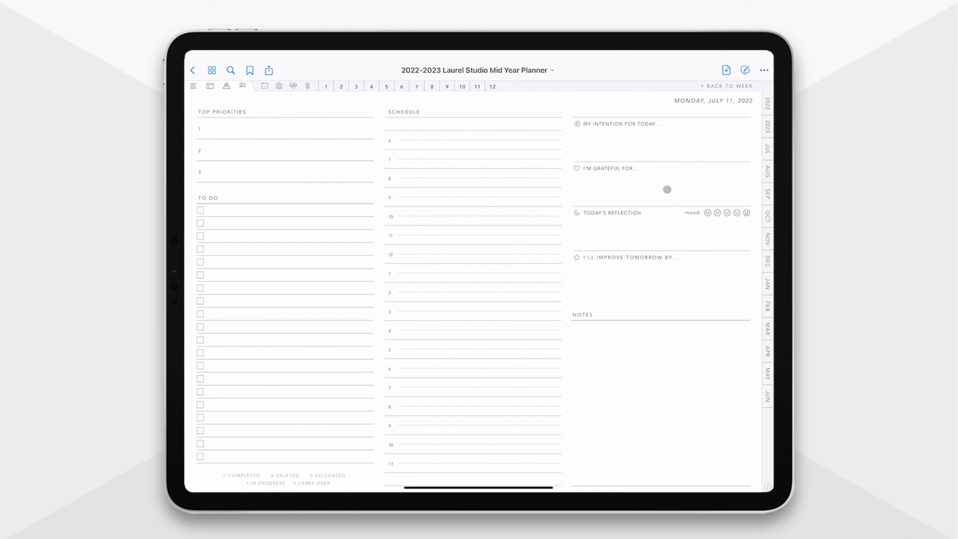
- Scroll past the July 11 daily page and bring up the twelve-slot Note Sections index
{"action": "left_click_drag", "start_coordinate": [667, 189], "coordinate": [661, 291]}
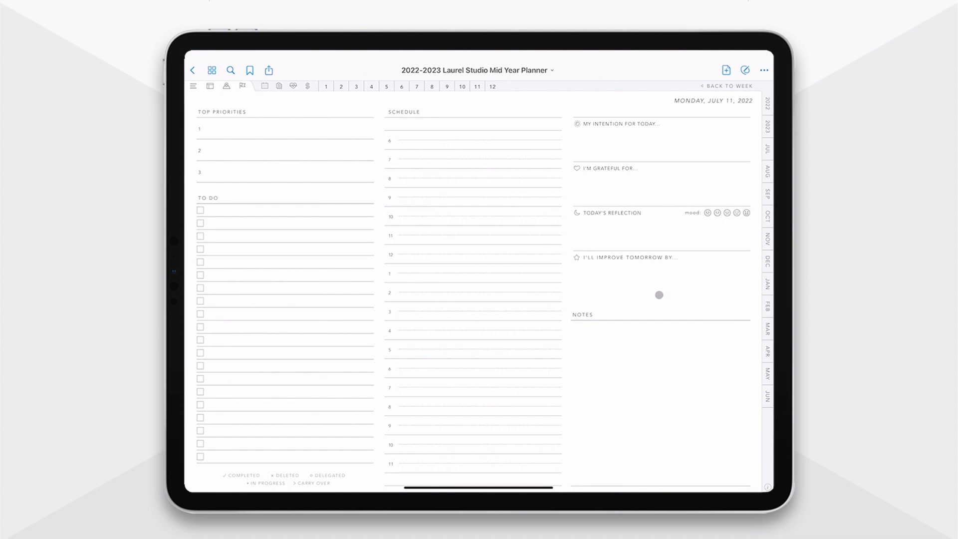
{"action": "left_click", "coordinate": [726, 85]}
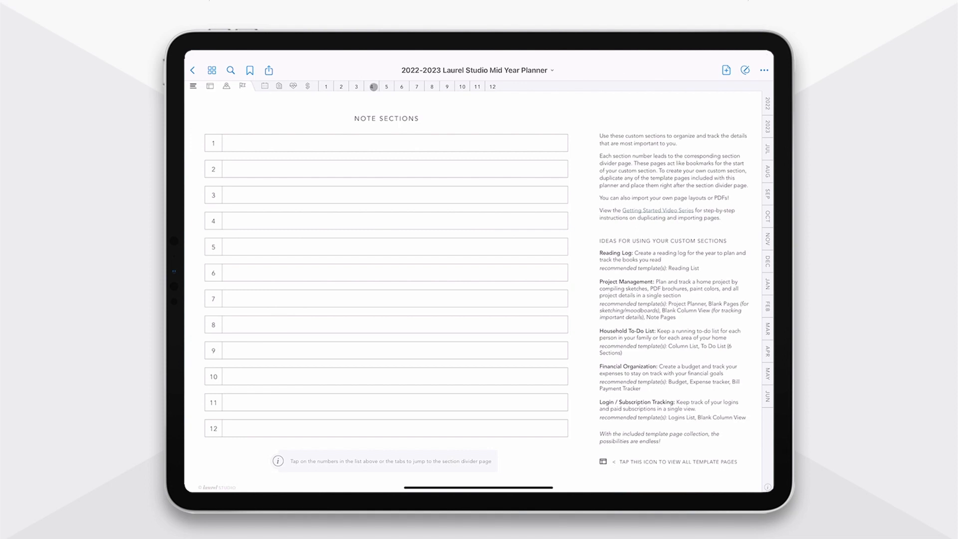
- Show the template index of Planning, Trackers & Organization, and Notes & Lists layouts
{"action": "left_click", "coordinate": [326, 85]}
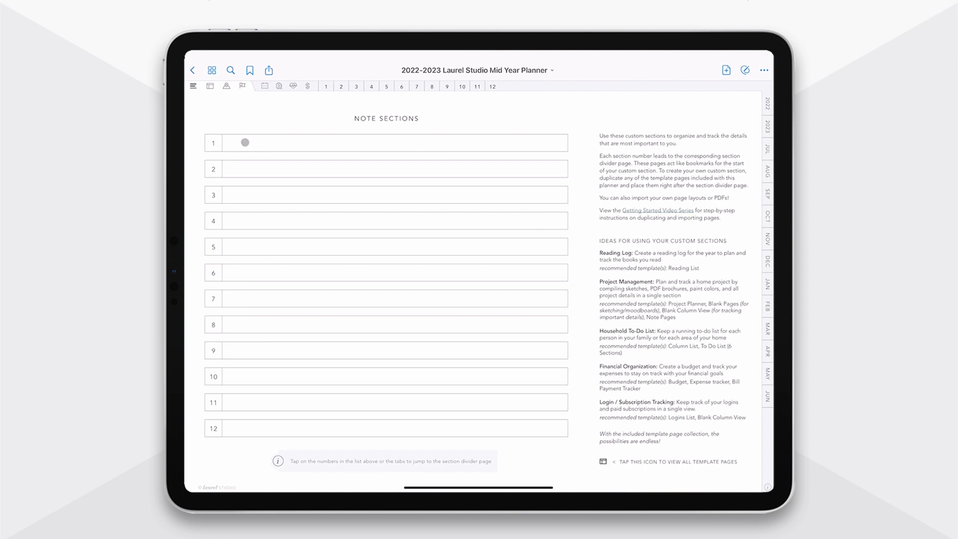
{"action": "left_click", "coordinate": [325, 85]}
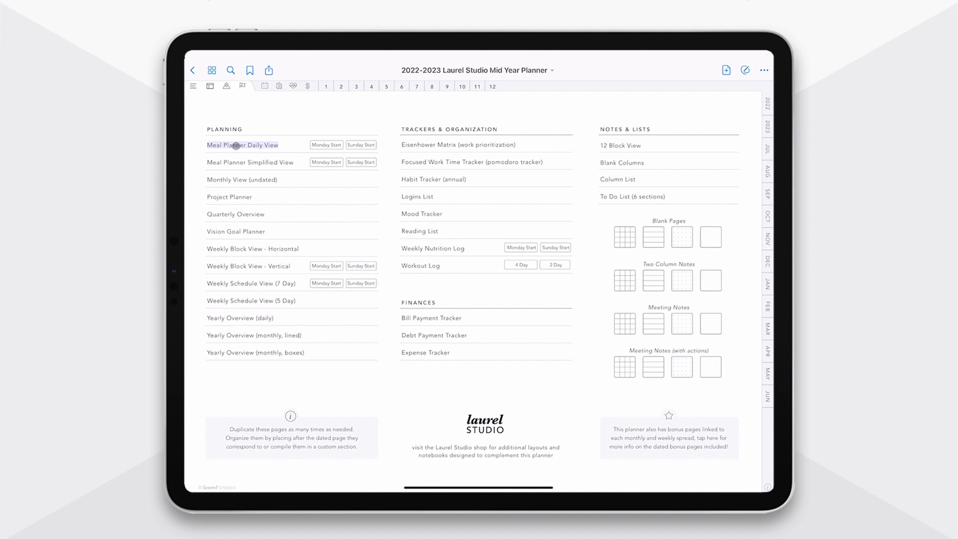
{"action": "left_click", "coordinate": [242, 145]}
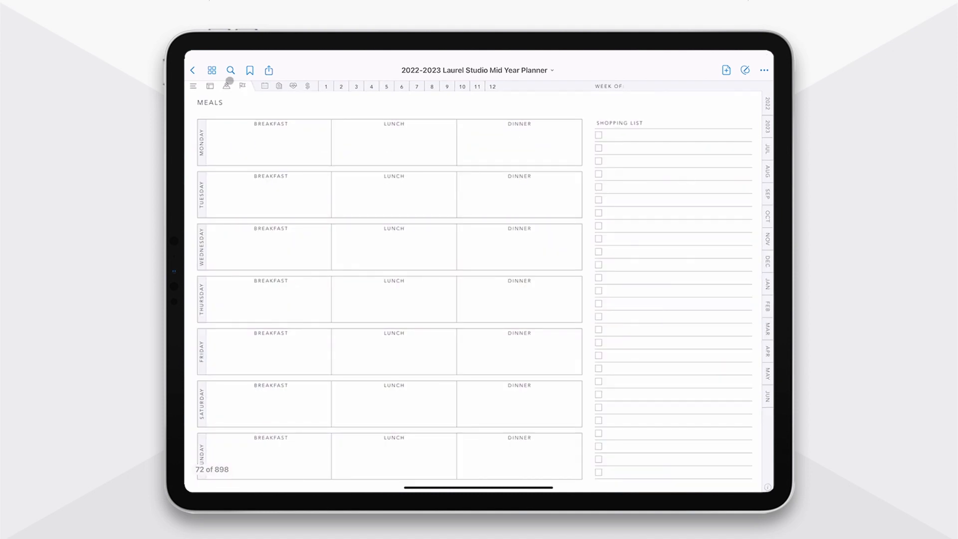
{"action": "left_click", "coordinate": [210, 70]}
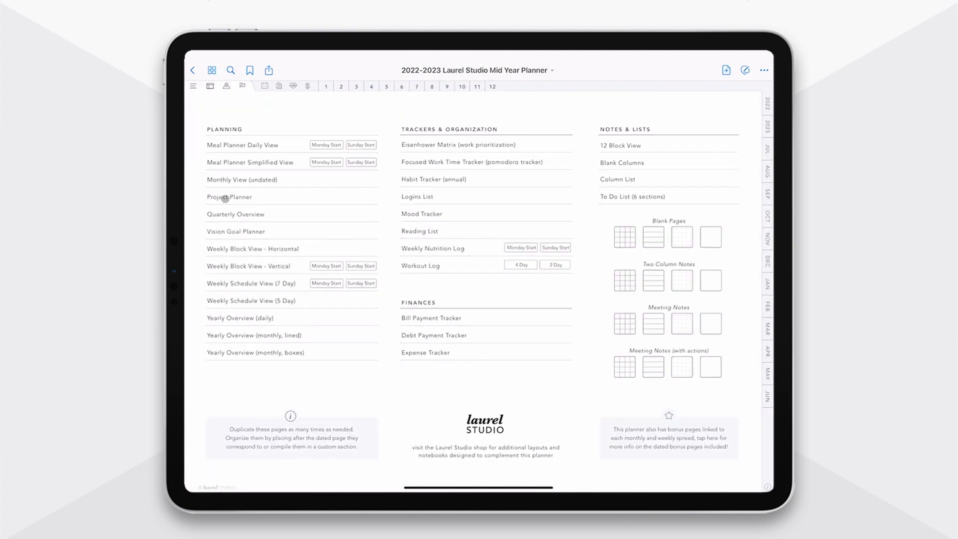
{"action": "left_click", "coordinate": [229, 197]}
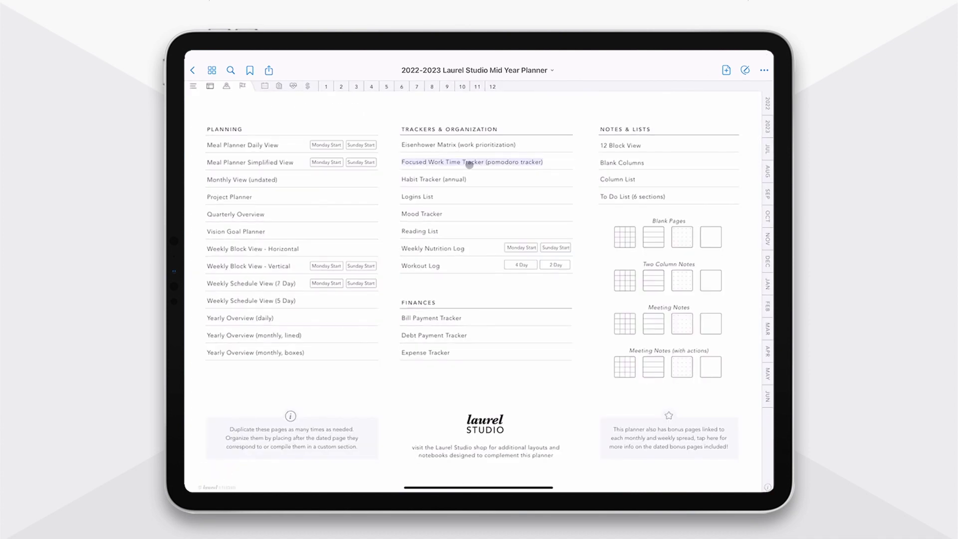
{"action": "left_click", "coordinate": [471, 162]}
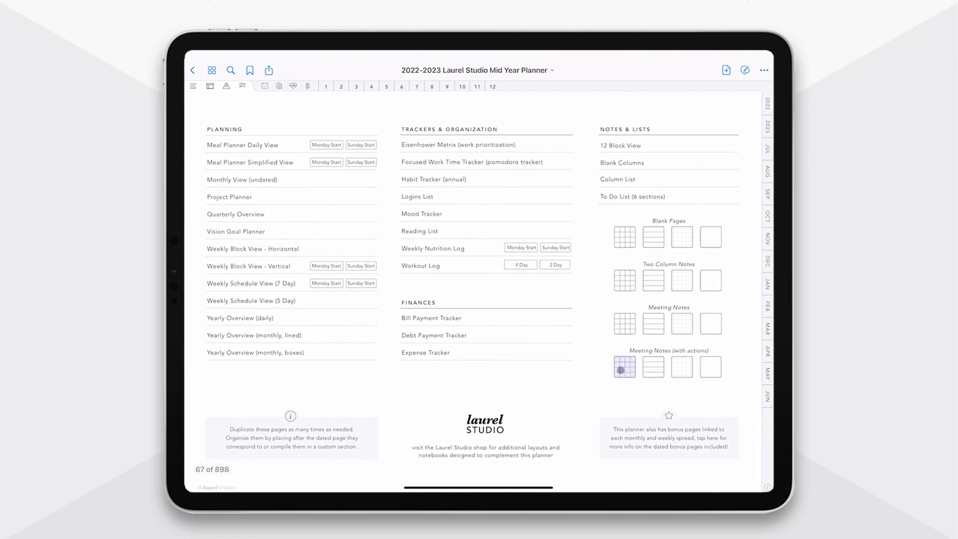
{"action": "left_click", "coordinate": [624, 367]}
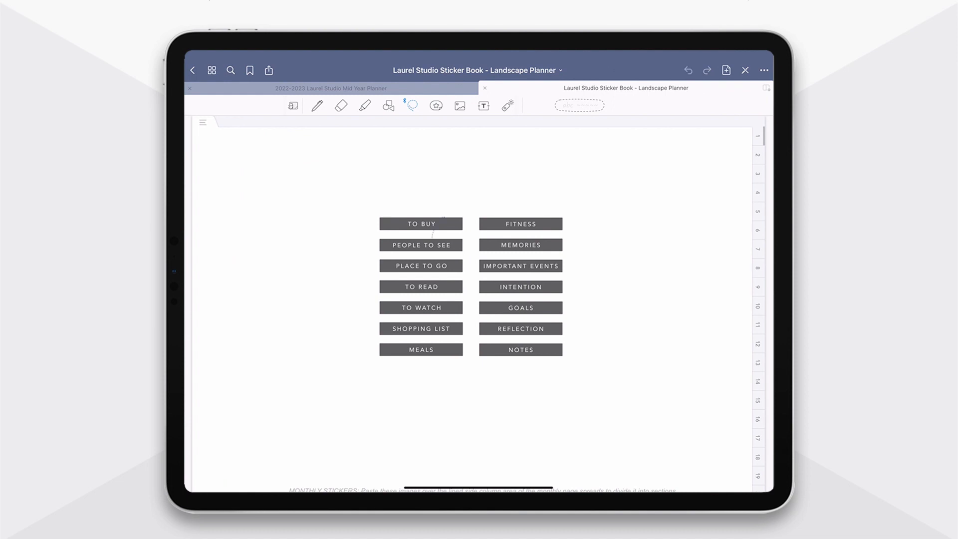
- In the Mid Year Planner, paste TO BUY, PEOPLE TO SEE and PLACE TO GO labels beside July 2022
{"action": "left_click", "coordinate": [420, 224]}
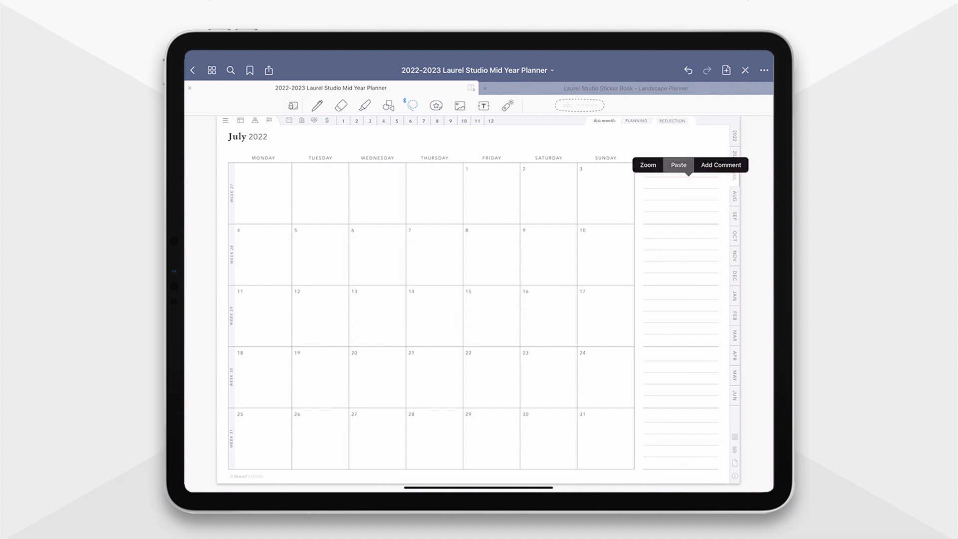
{"action": "left_click", "coordinate": [678, 165]}
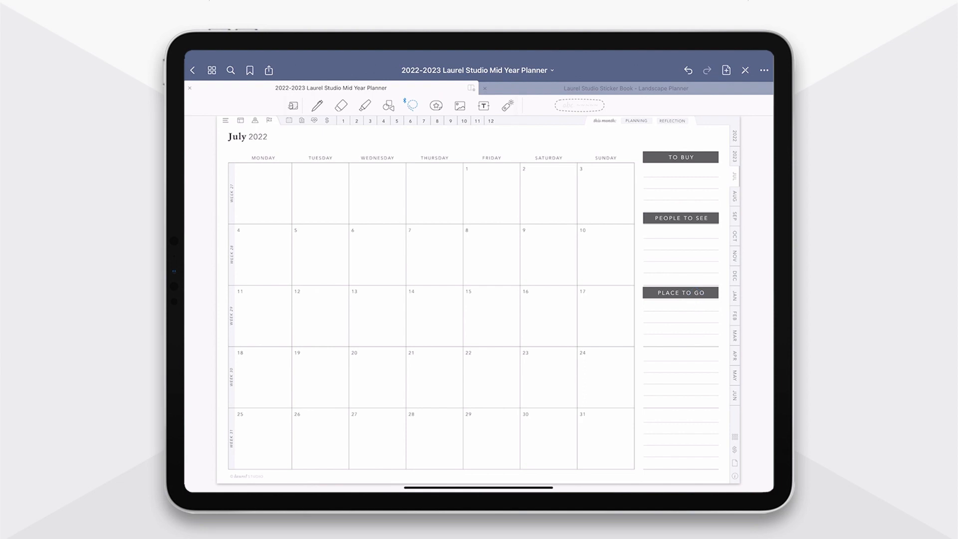
- Copy the tan morning and end-of-day review block from the sticker book
{"action": "left_click", "coordinate": [624, 88]}
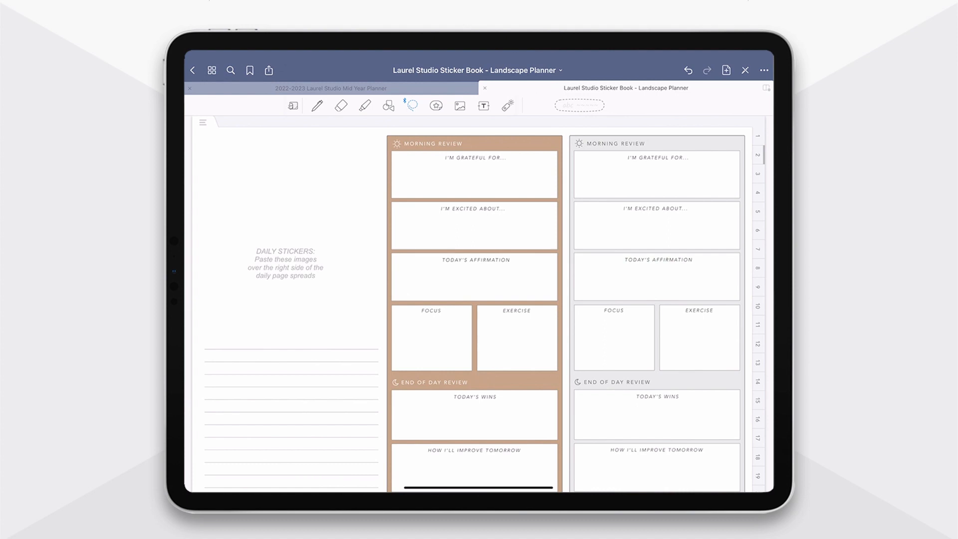
{"action": "left_click_drag", "start_coordinate": [507, 287], "coordinate": [504, 354]}
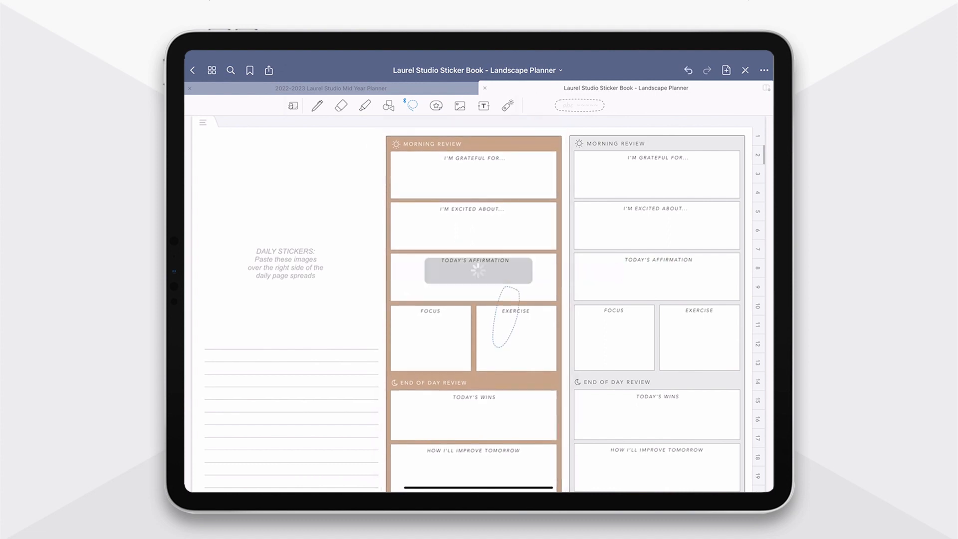
{"action": "left_click", "coordinate": [330, 87]}
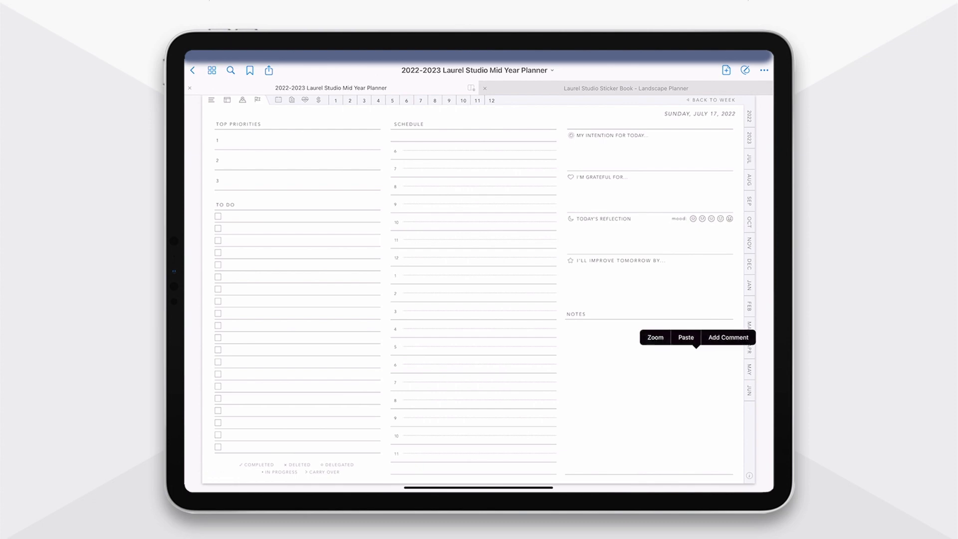
- Paste the tan review block and time-block schedule onto Sunday, July 17, then deselect
{"action": "left_click", "coordinate": [685, 337]}
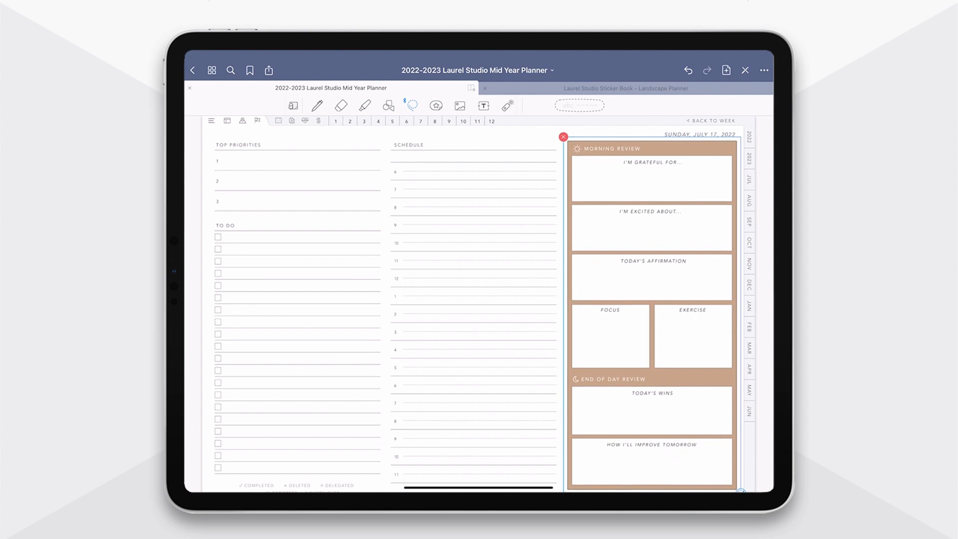
{"action": "left_click", "coordinate": [563, 136]}
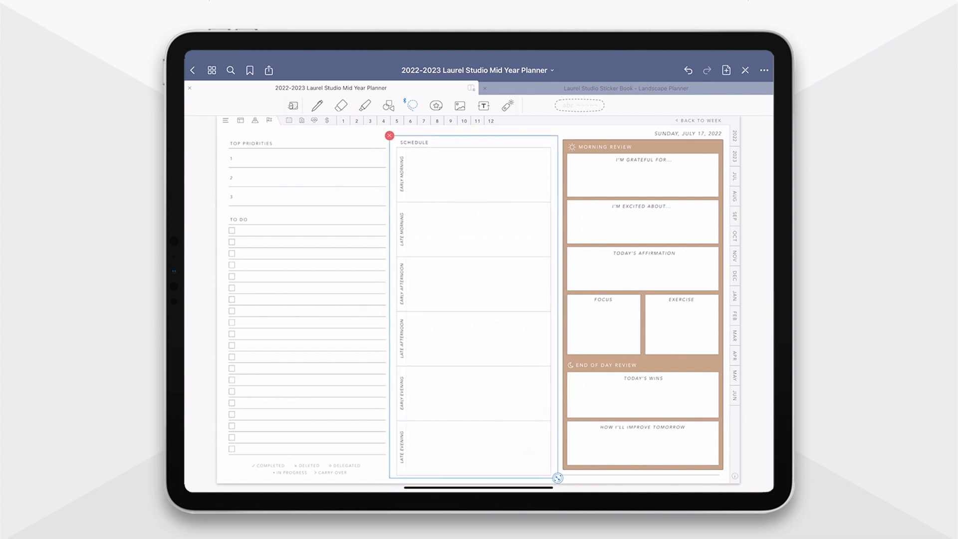
{"action": "left_click", "coordinate": [389, 136]}
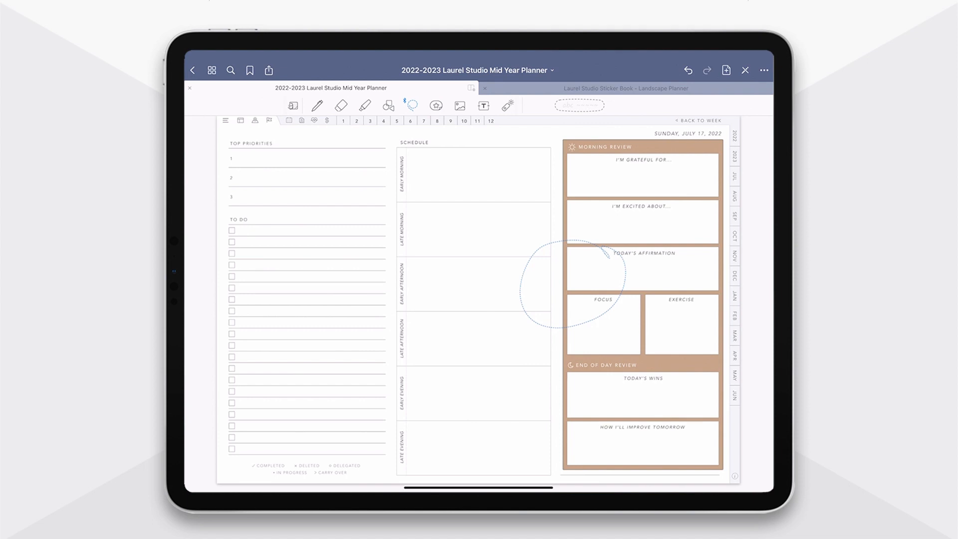
- Save the July 17 schedule and review stickers as an element and insert it on July 18
{"action": "left_click", "coordinate": [592, 277]}
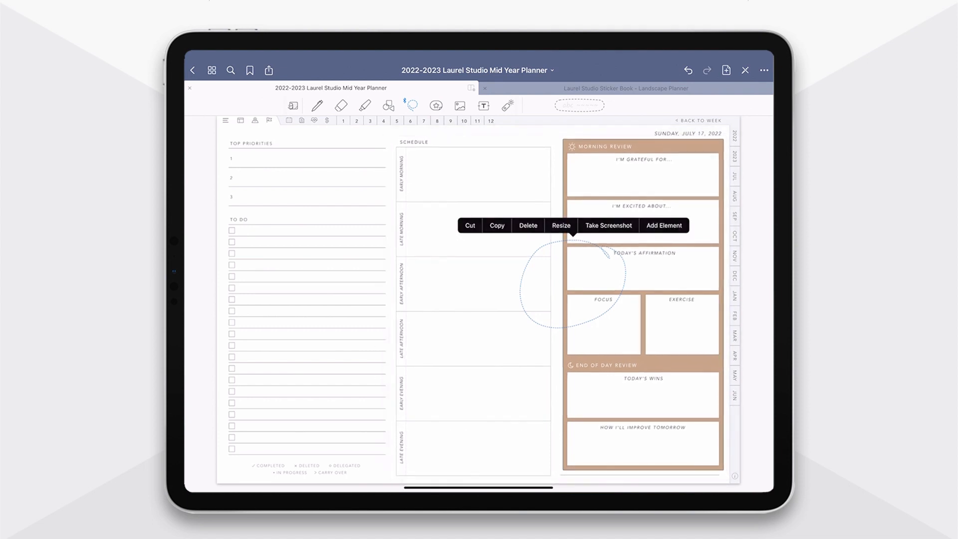
{"action": "left_click", "coordinate": [664, 225]}
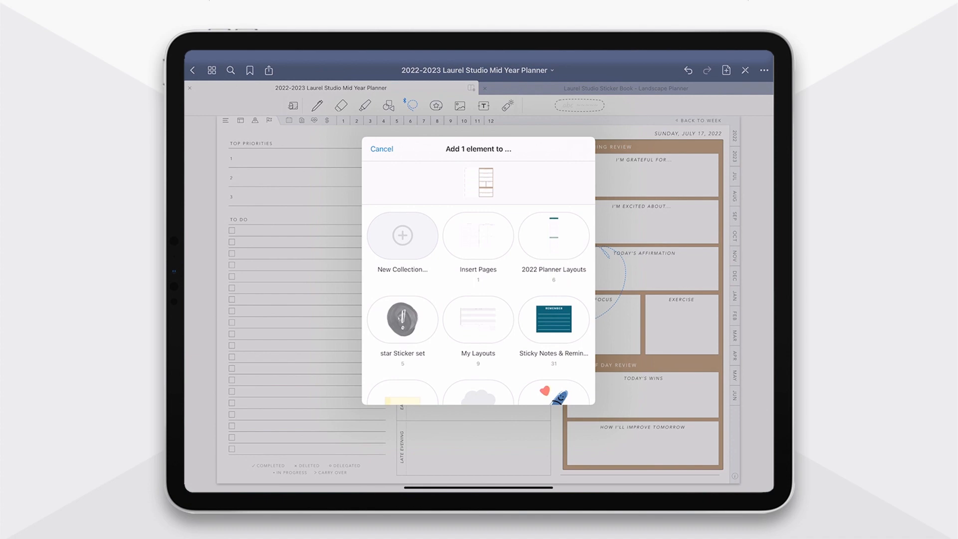
{"action": "left_click", "coordinate": [380, 148]}
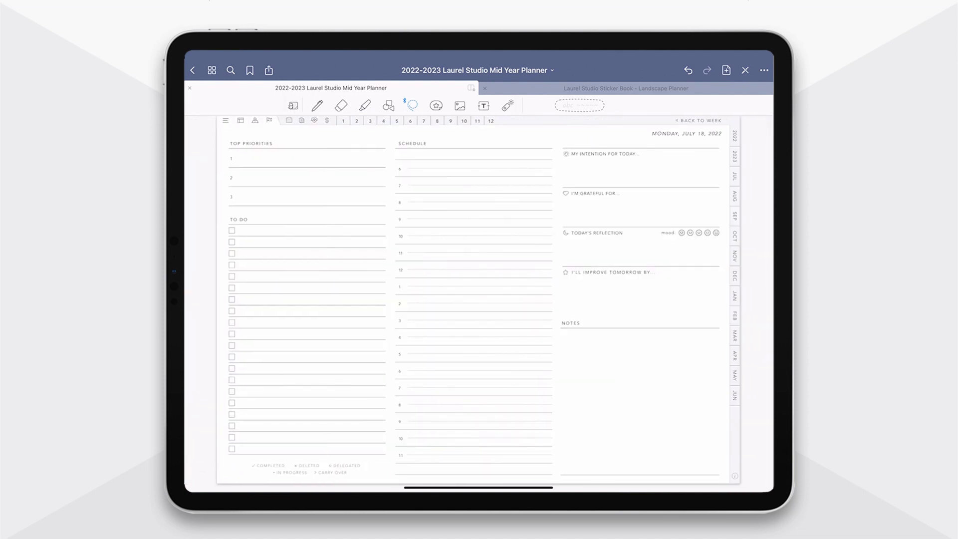
{"action": "left_click", "coordinate": [436, 105]}
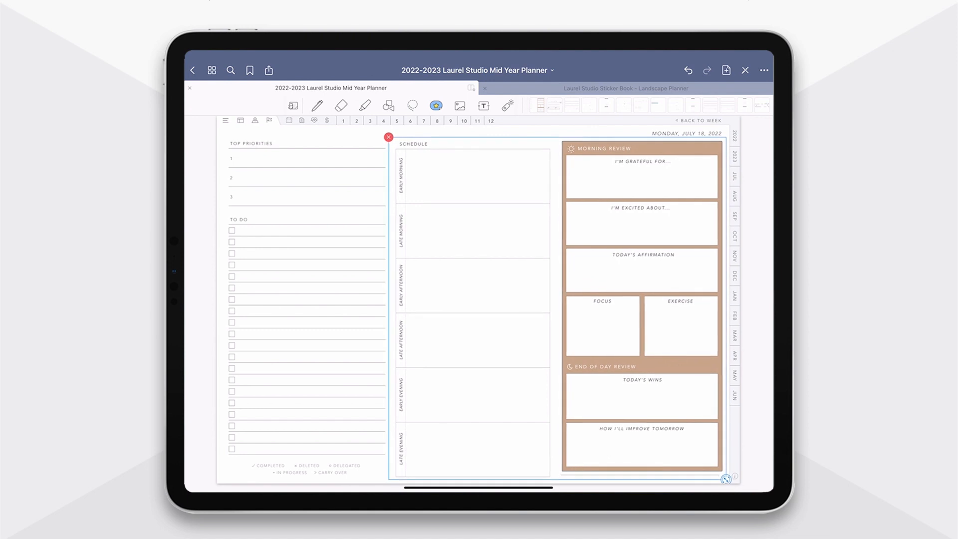
{"action": "left_click", "coordinate": [388, 136]}
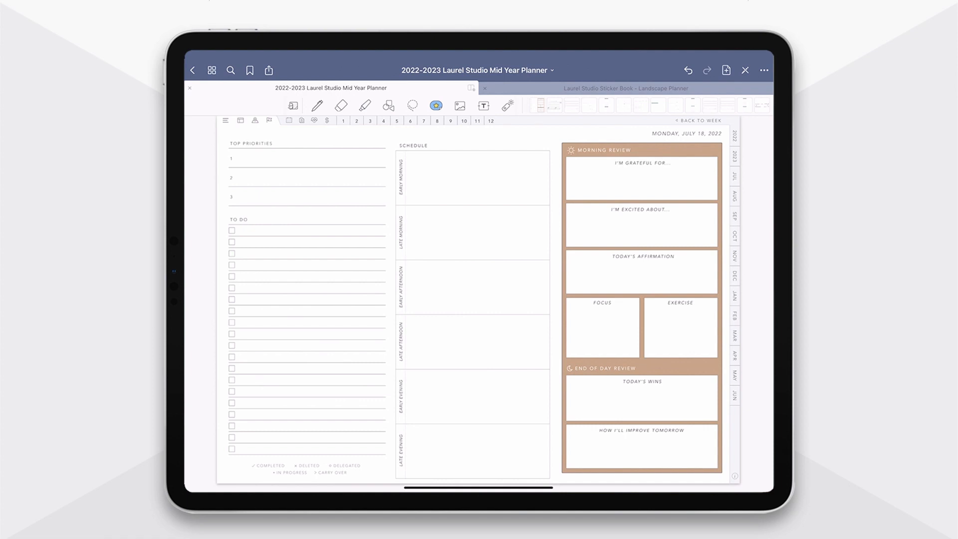
- Scroll the sticker book to the grey label stickers and copy the TO BUY label
{"action": "left_click", "coordinate": [626, 87]}
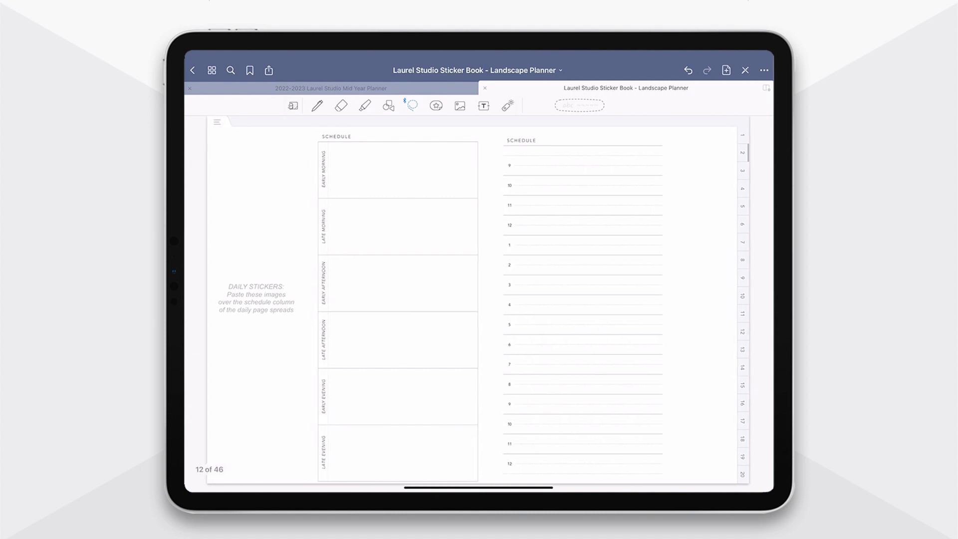
{"action": "scroll", "scroll_direction": "left", "scroll_amount": 3}
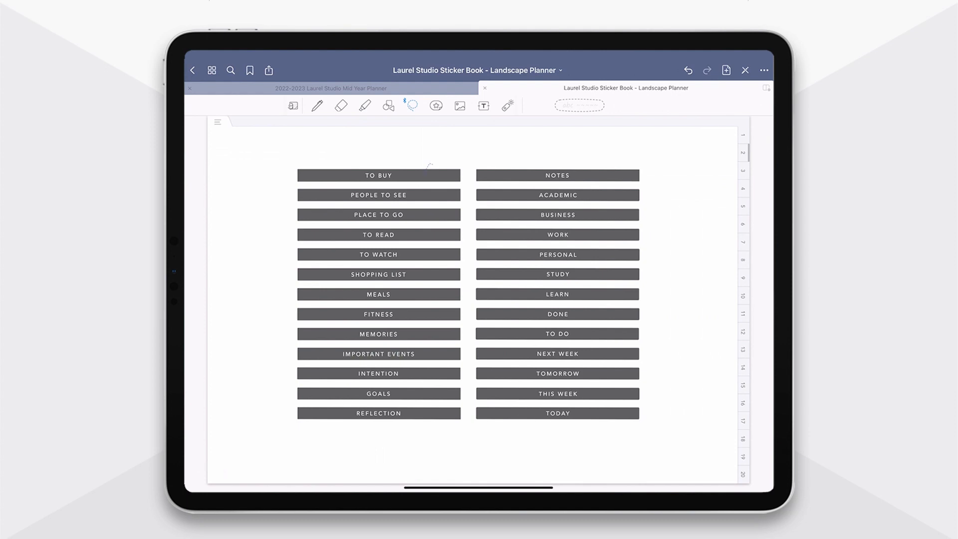
{"action": "left_click", "coordinate": [378, 176]}
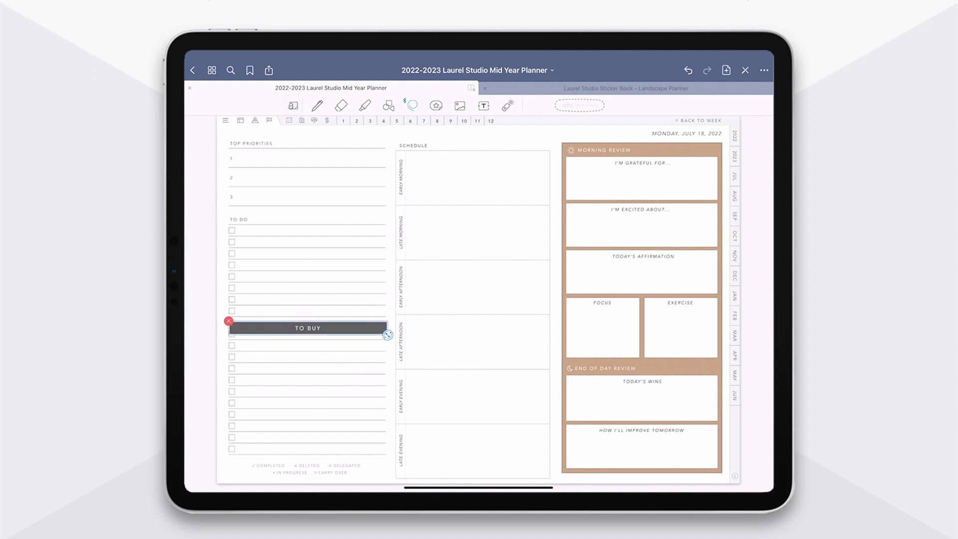
- Position the pasted TO BUY label over the July 18 to-do list heading
{"action": "left_click_drag", "start_coordinate": [307, 328], "coordinate": [308, 218]}
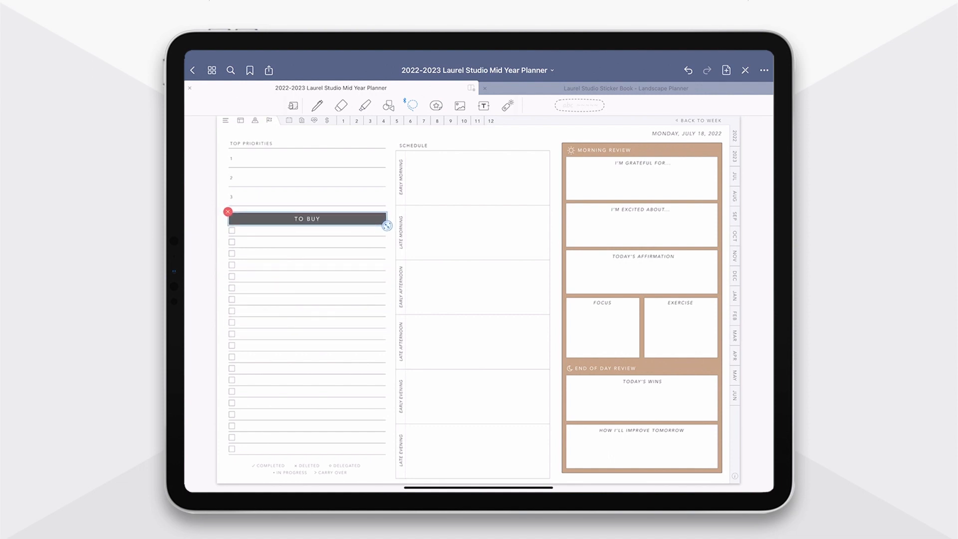
{"action": "left_click_drag", "start_coordinate": [307, 218], "coordinate": [293, 225]}
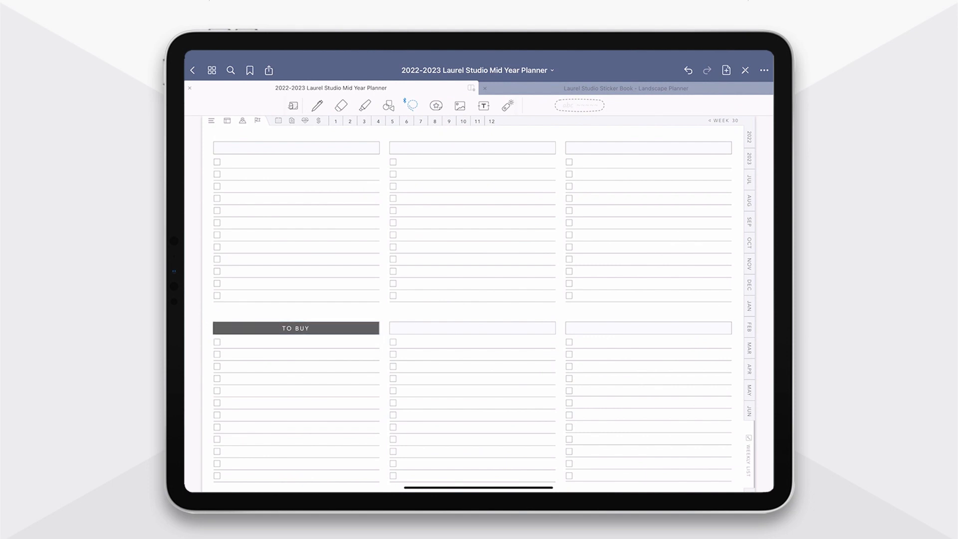
{"action": "left_click", "coordinate": [625, 88]}
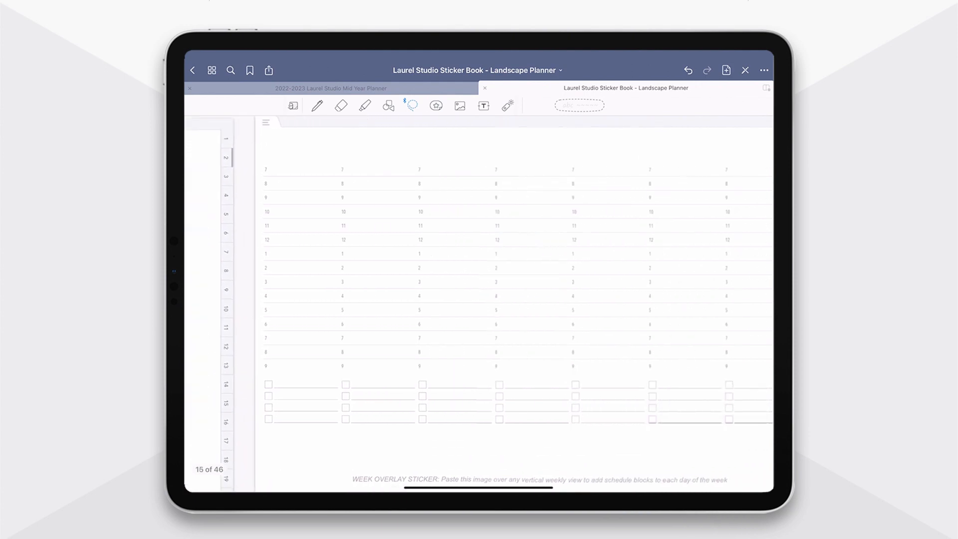
- Copy the time-block week overlay sticker and paste it across the July 18–24 weekly grid
{"action": "scroll", "scroll_direction": "right", "scroll_amount": 3}
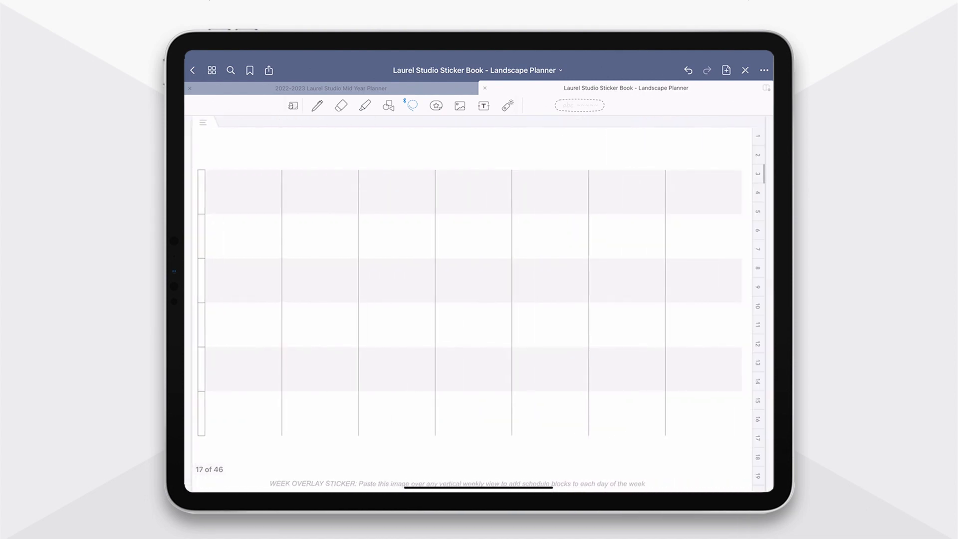
{"action": "left_click", "coordinate": [332, 88]}
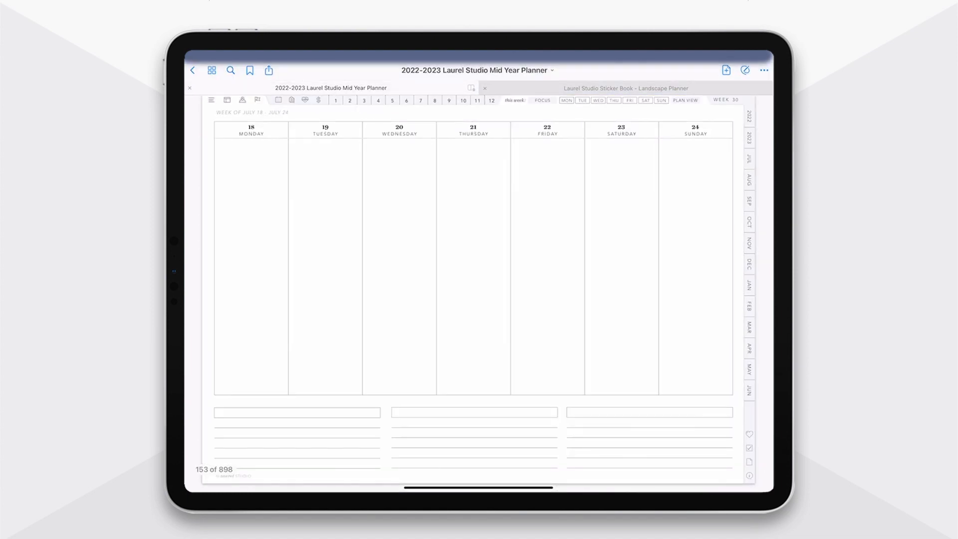
{"action": "left_click", "coordinate": [625, 87]}
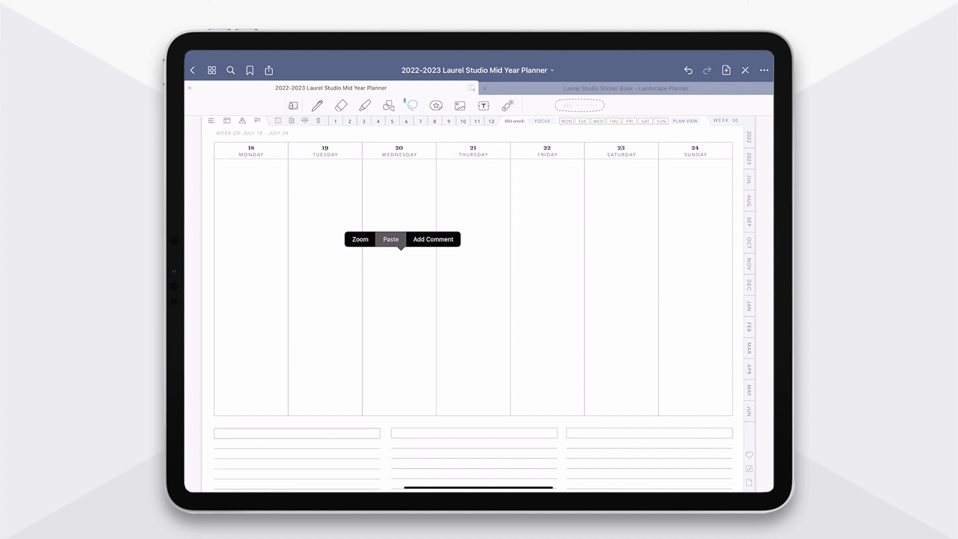
{"action": "left_click", "coordinate": [390, 239]}
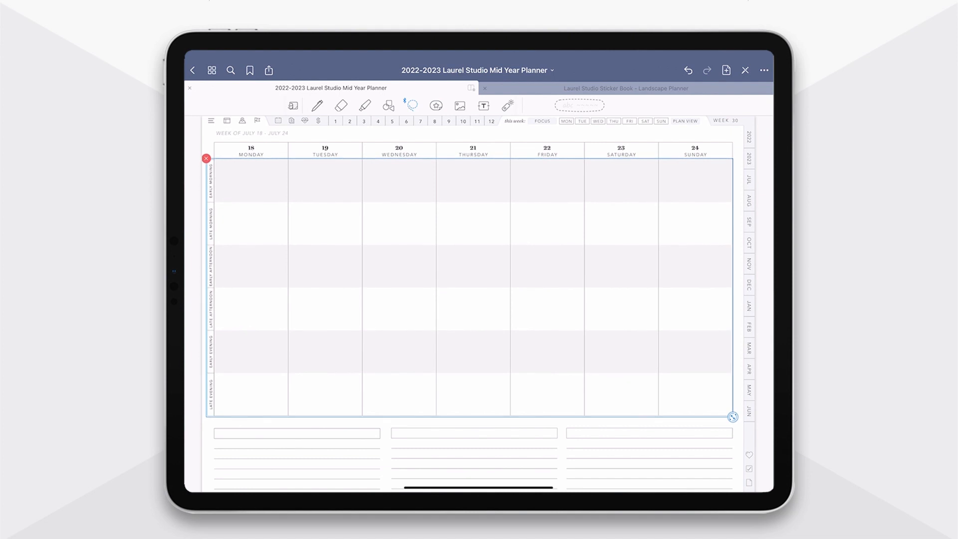
{"action": "left_click", "coordinate": [206, 158]}
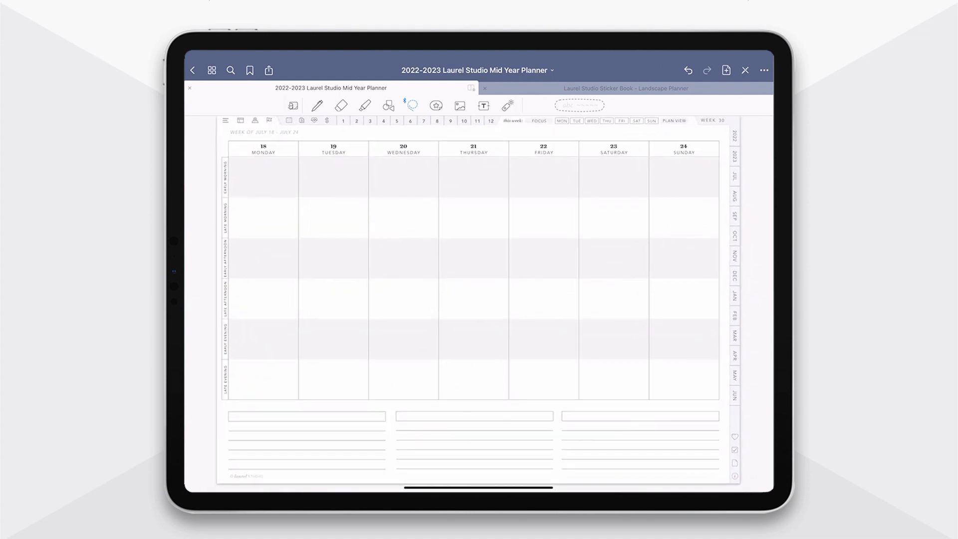
{"action": "left_click", "coordinate": [624, 87]}
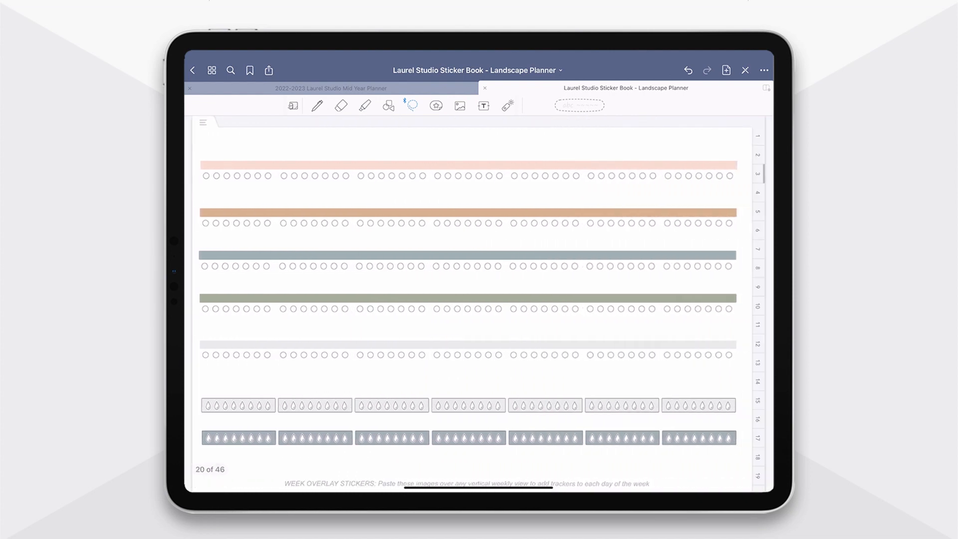
- Paste the water-drop tracker strip and the Priorities and Habits sticker onto the July 18–24 week
{"action": "left_click", "coordinate": [487, 404]}
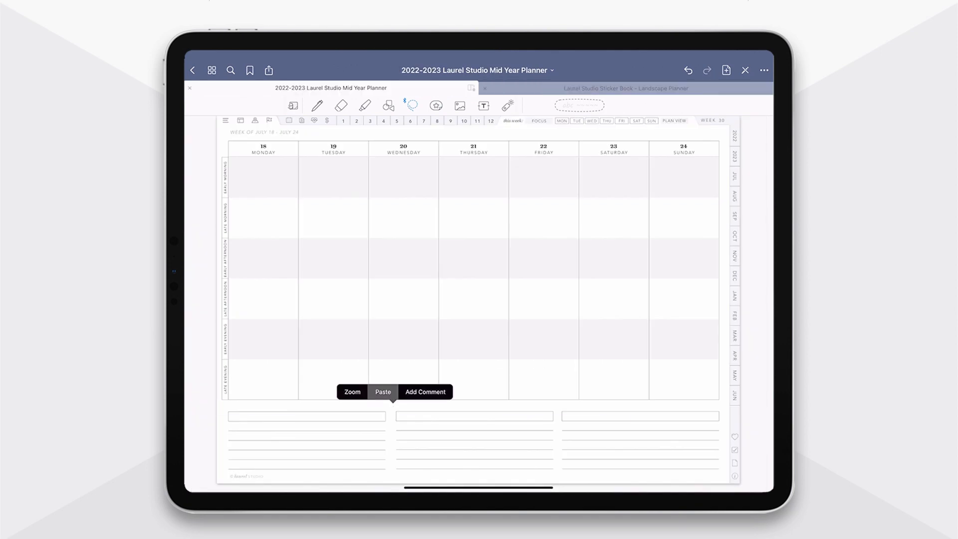
{"action": "left_click", "coordinate": [383, 392]}
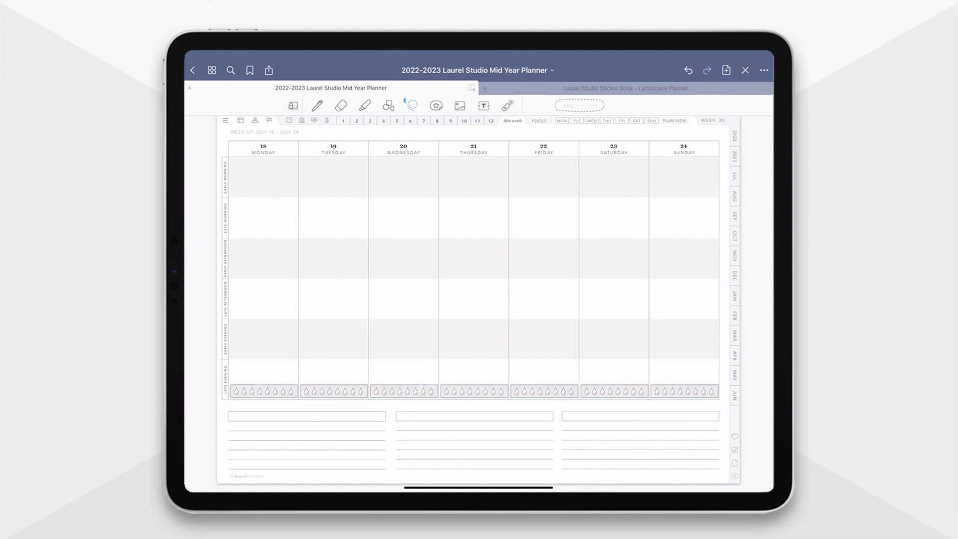
{"action": "left_click", "coordinate": [625, 87]}
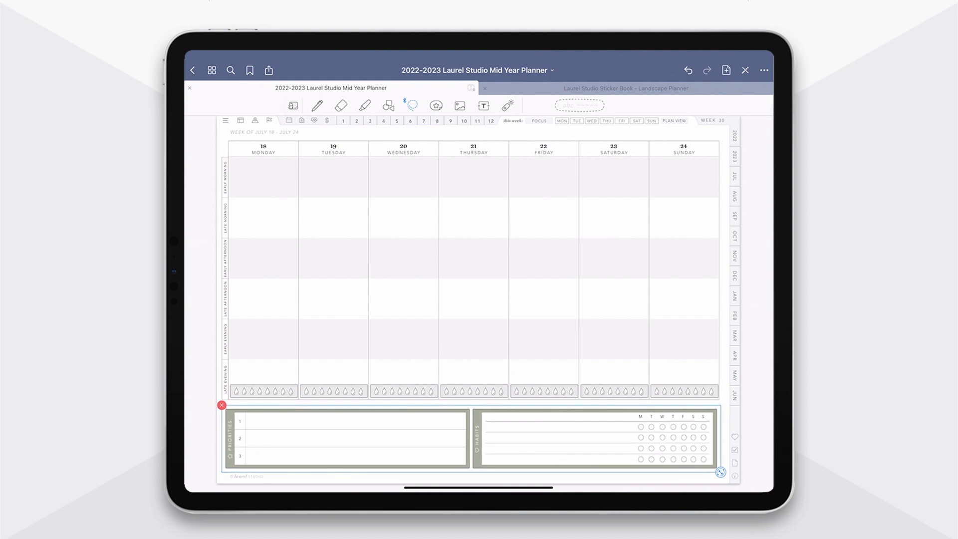
{"action": "left_click", "coordinate": [626, 87]}
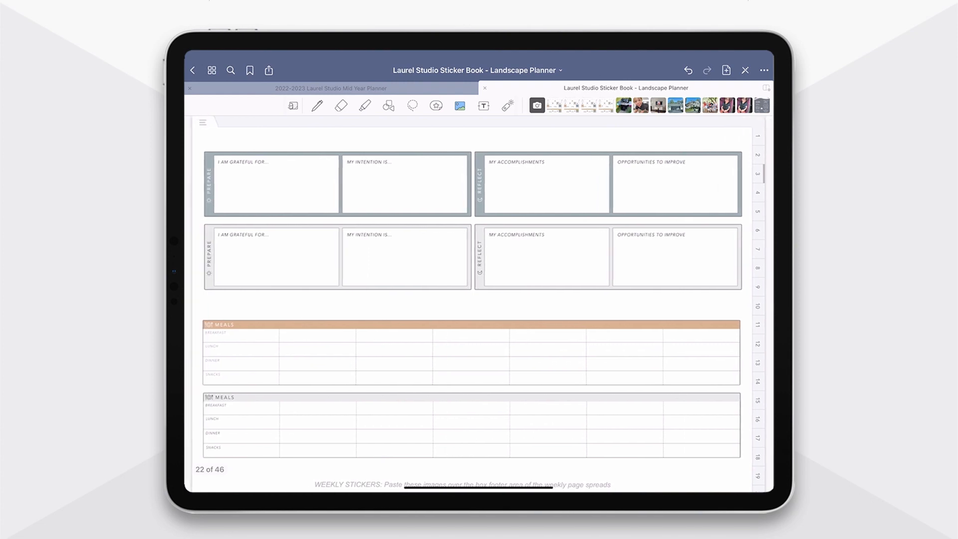
- Scroll the Sticker Book through the weekly sticker pages with mood-tracker and meal strips
{"action": "scroll", "scroll_direction": "down", "scroll_amount": 3}
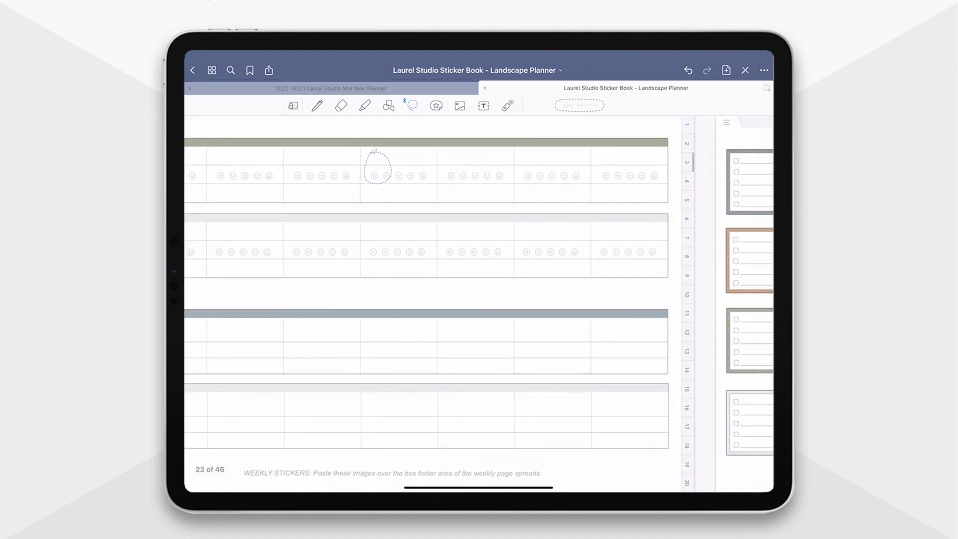
{"action": "scroll", "scroll_direction": "down", "scroll_amount": 3}
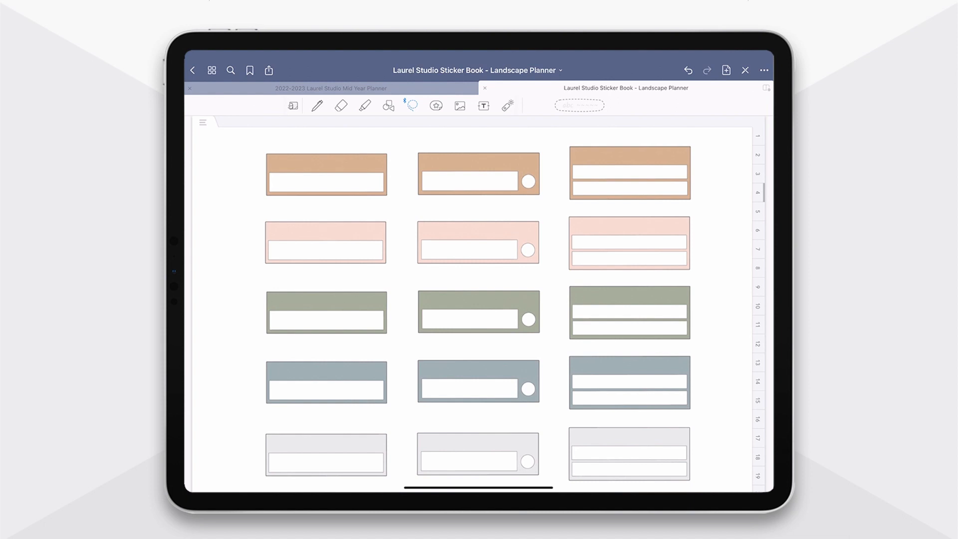
- Copy the tan label box from the sticker book into Monday's column of July 11–17
{"action": "left_click_drag", "start_coordinate": [312, 170], "coordinate": [342, 158]}
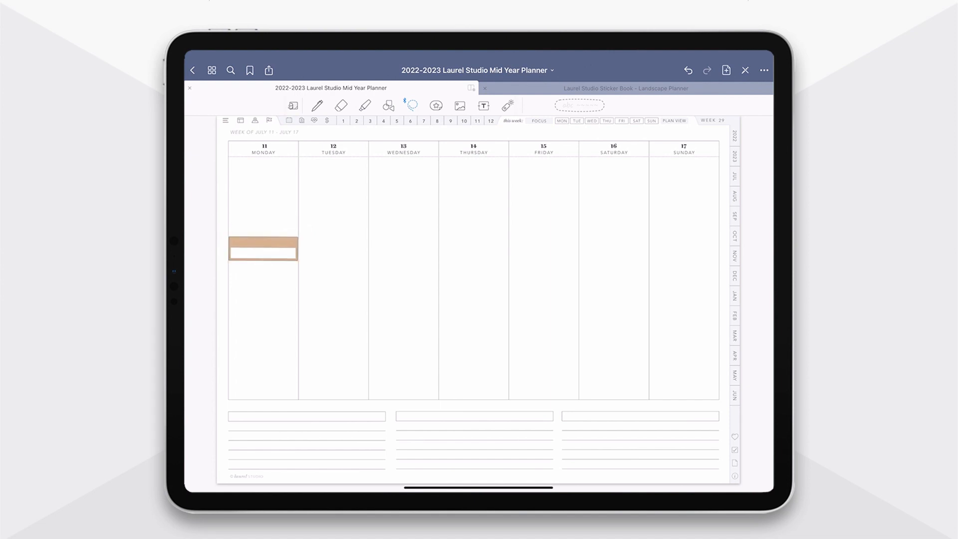
{"action": "left_click", "coordinate": [626, 88]}
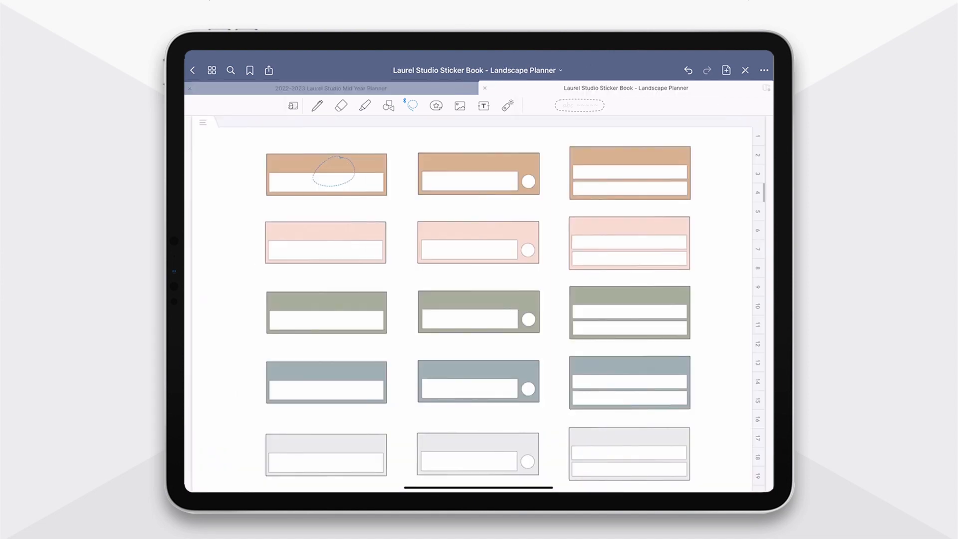
{"action": "left_click", "coordinate": [331, 87]}
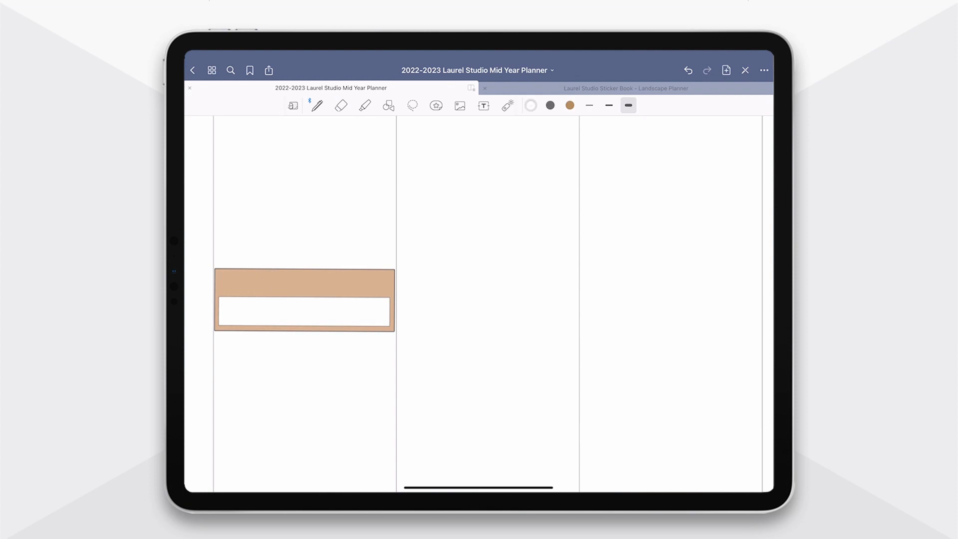
- Place the white script 'meeting' sticker on top of Monday's tan label box
{"action": "left_click", "coordinate": [626, 87]}
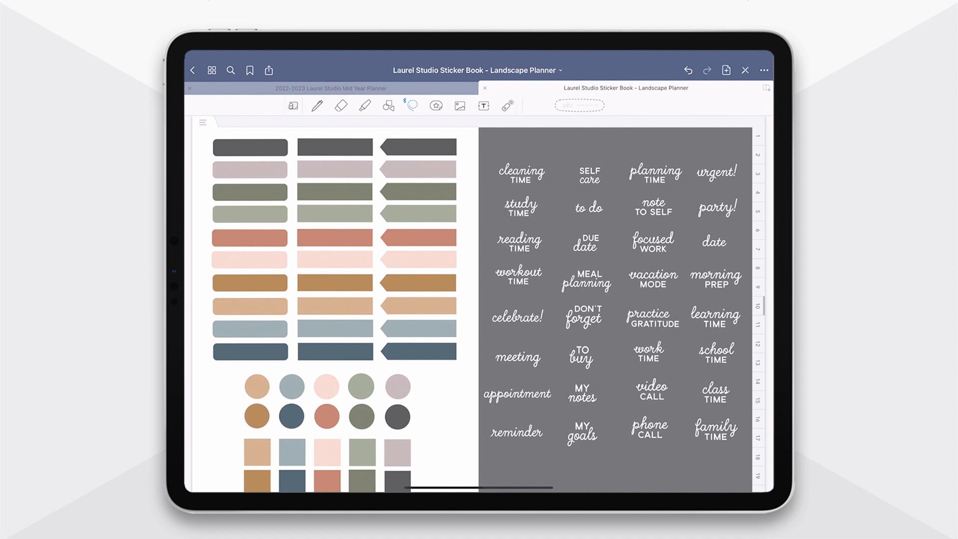
{"action": "left_click", "coordinate": [330, 88]}
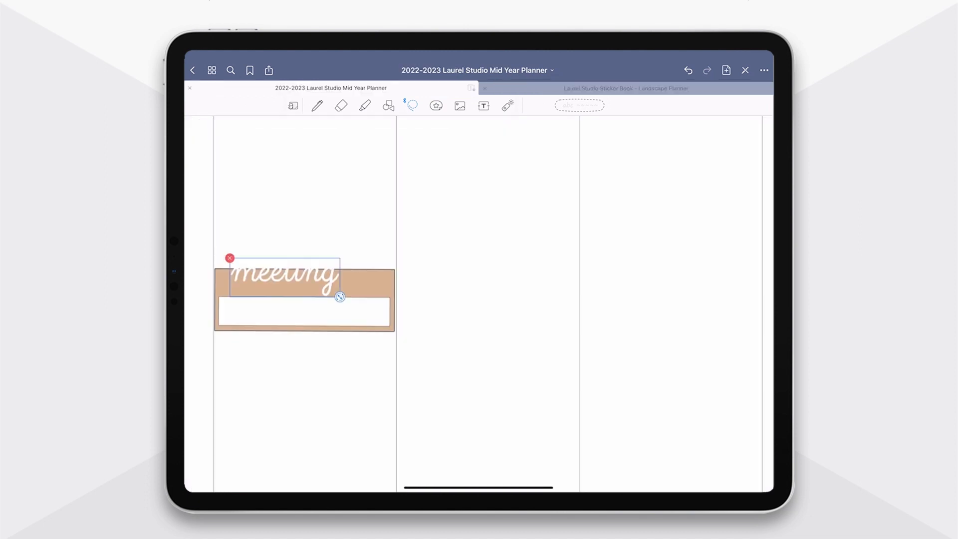
{"action": "left_click_drag", "start_coordinate": [340, 297], "coordinate": [348, 302]}
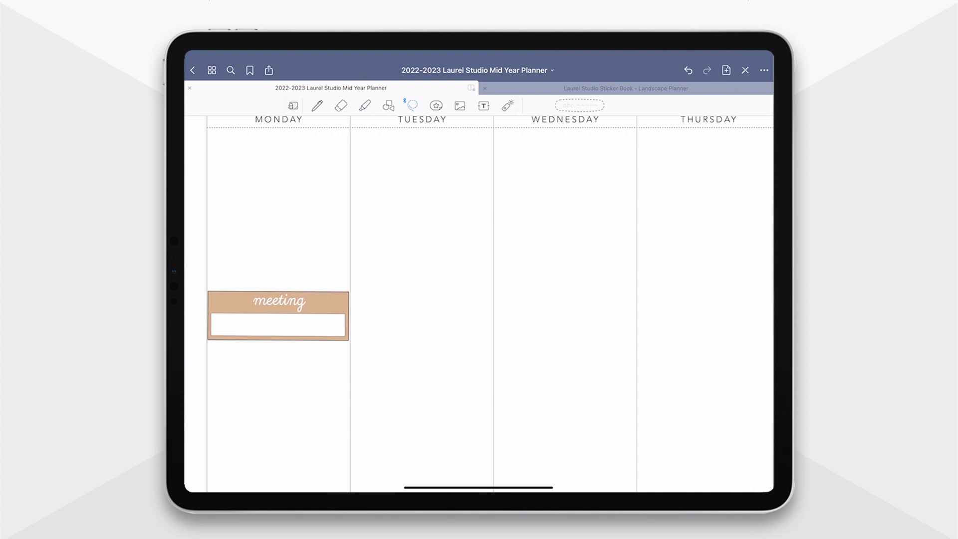
- Lasso the rust-coloured lined box sticker, then scroll on to the overlay boxes page
{"action": "left_click", "coordinate": [626, 87]}
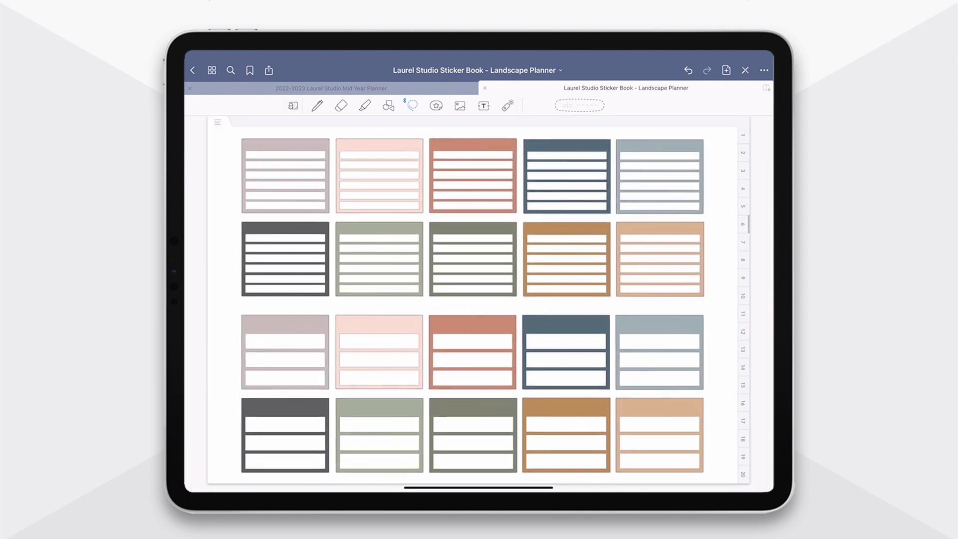
{"action": "left_click_drag", "start_coordinate": [472, 321], "coordinate": [471, 375]}
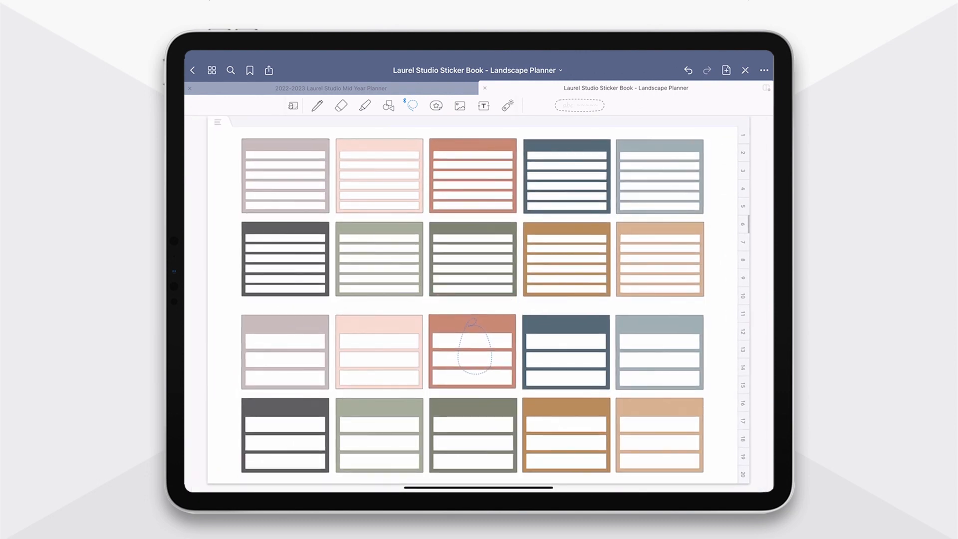
{"action": "scroll", "scroll_direction": "down", "scroll_amount": 3}
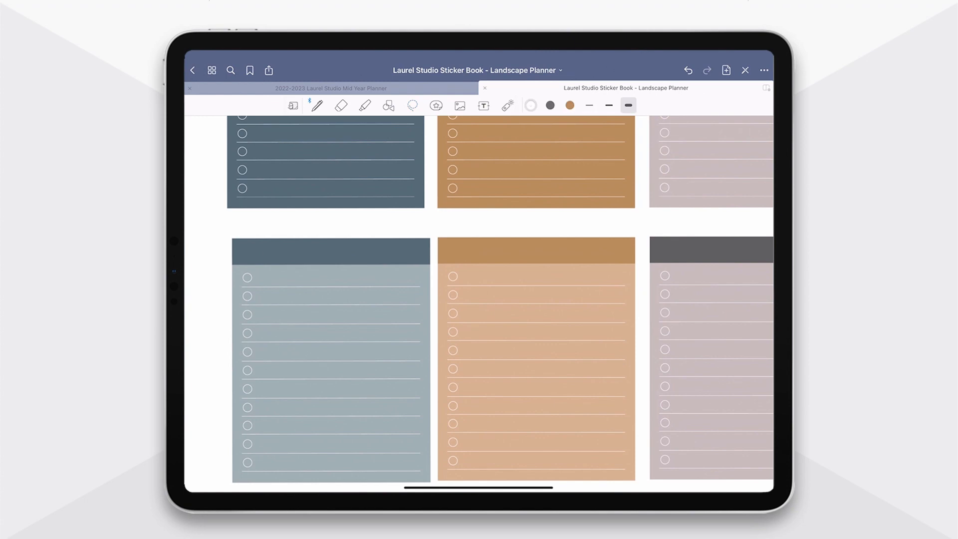
{"action": "left_click_drag", "start_coordinate": [266, 296], "coordinate": [342, 293]}
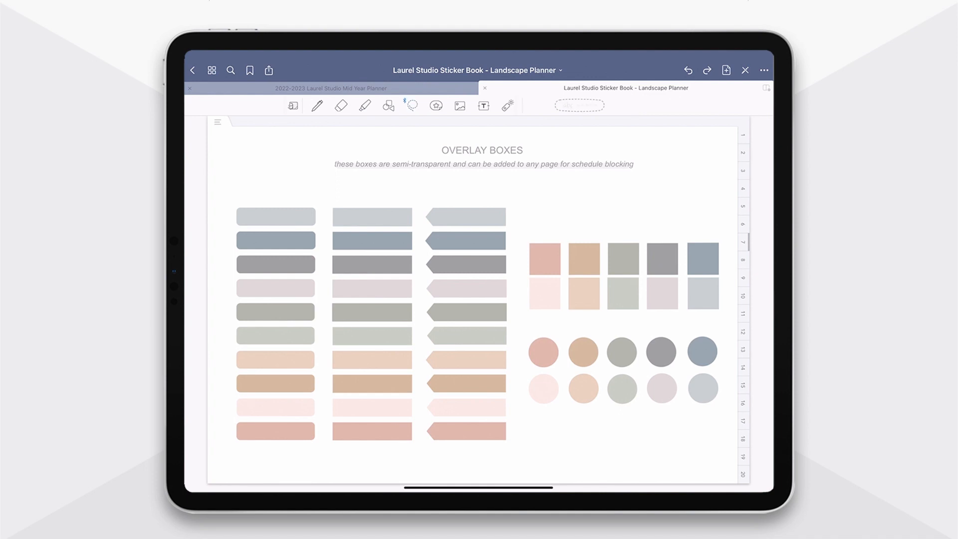
- Copy the light grey overlay box, shrink it and place it over the Tuesday header
{"action": "left_click", "coordinate": [376, 213]}
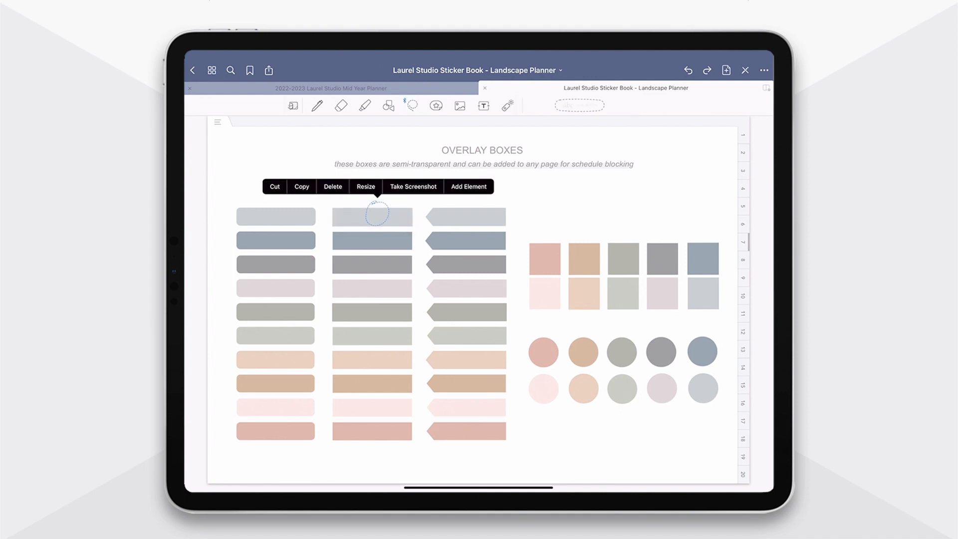
{"action": "left_click", "coordinate": [318, 87]}
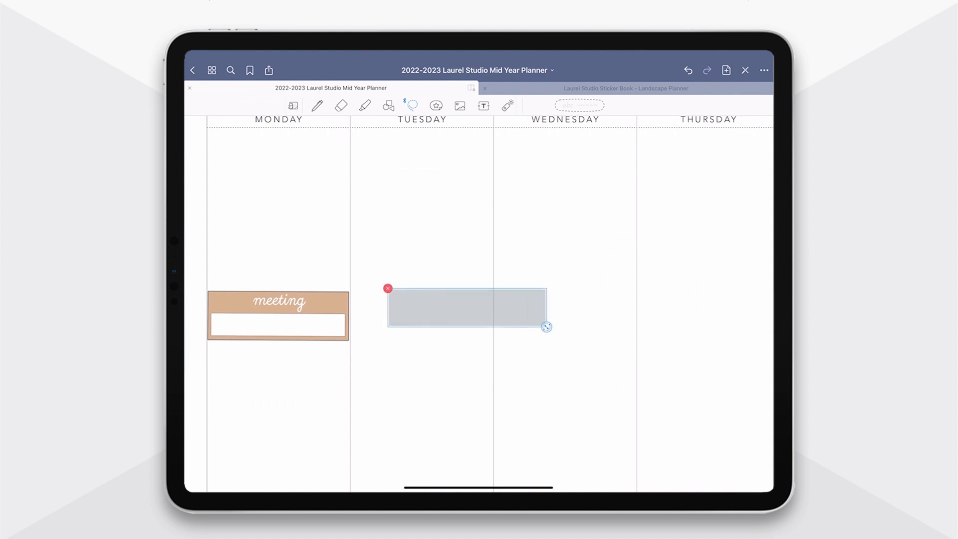
{"action": "left_click_drag", "start_coordinate": [466, 308], "coordinate": [463, 260]}
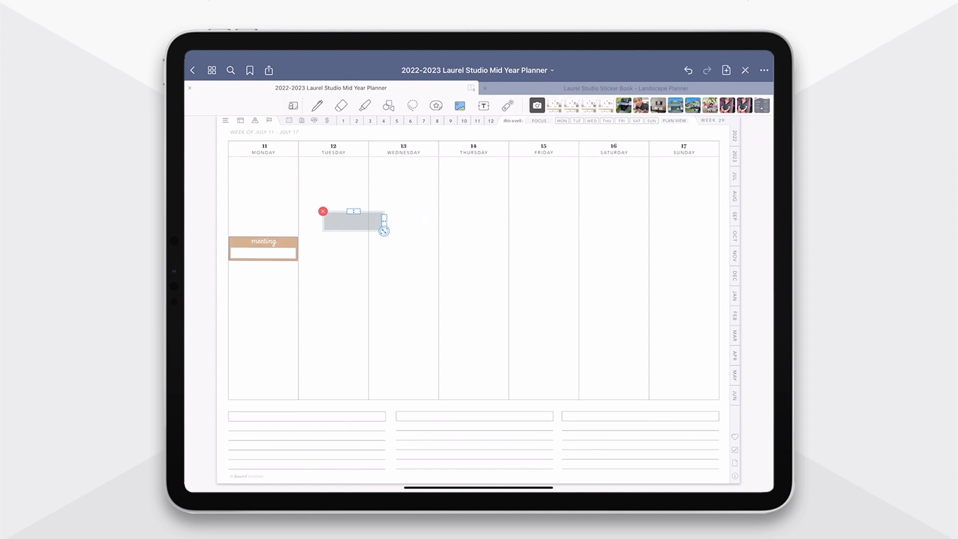
{"action": "left_click_drag", "start_coordinate": [383, 230], "coordinate": [365, 260]}
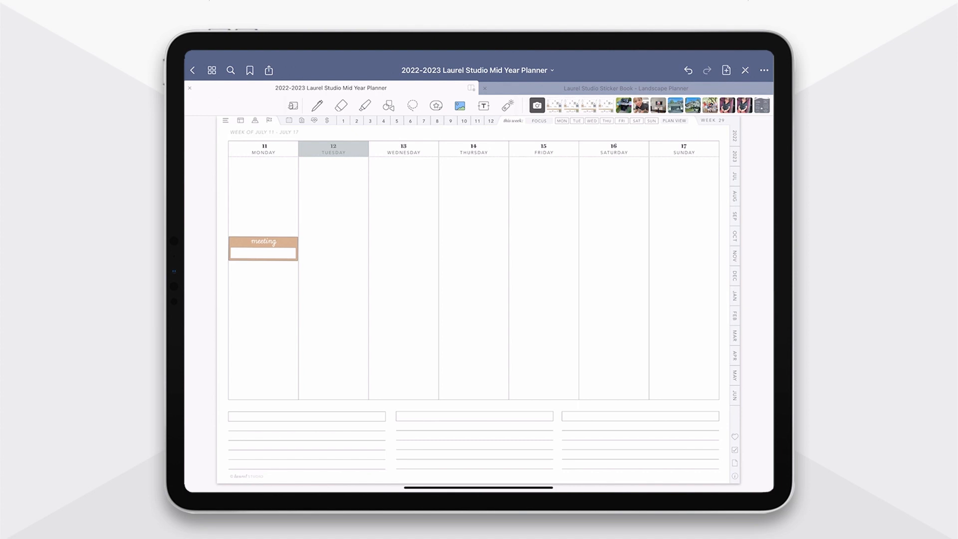
- Preview the 'cleaning time' sticker on an outlined label and square in the sticker book
{"action": "left_click", "coordinate": [624, 88]}
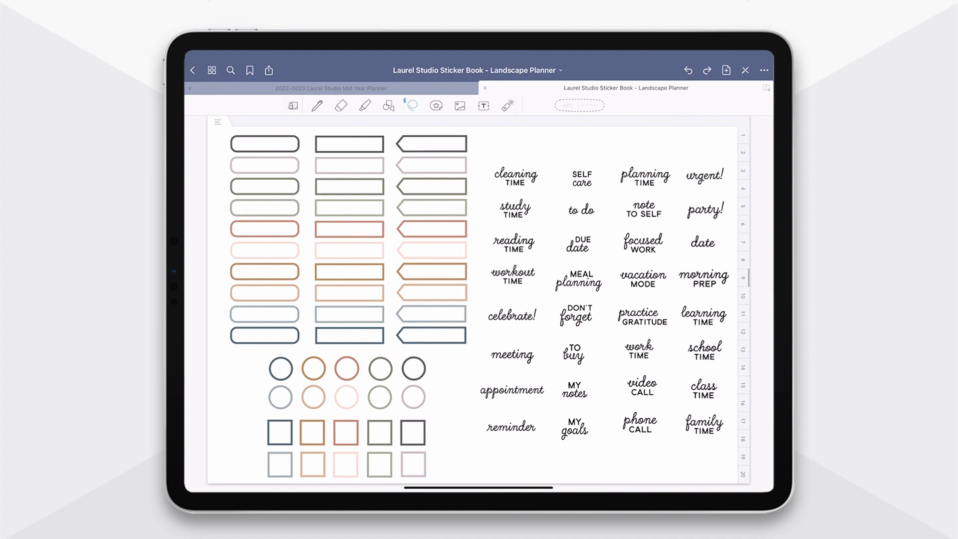
{"action": "left_click_drag", "start_coordinate": [515, 177], "coordinate": [411, 207]}
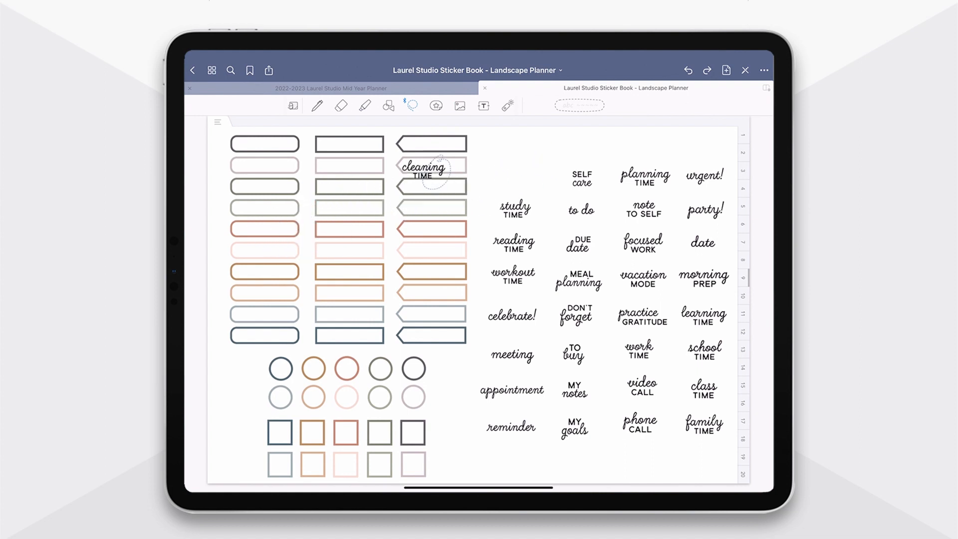
{"action": "left_click_drag", "start_coordinate": [428, 168], "coordinate": [400, 415]}
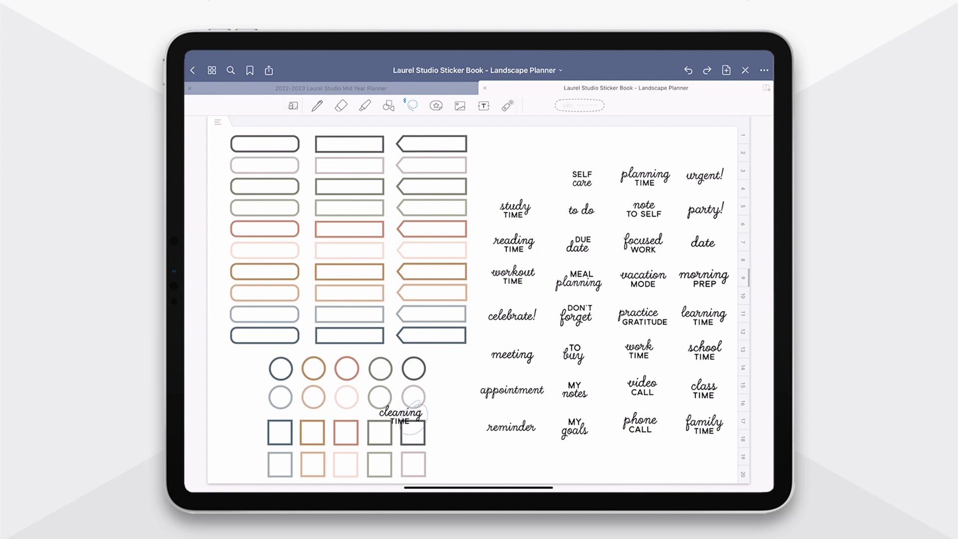
{"action": "left_click_drag", "start_coordinate": [400, 415], "coordinate": [517, 177]}
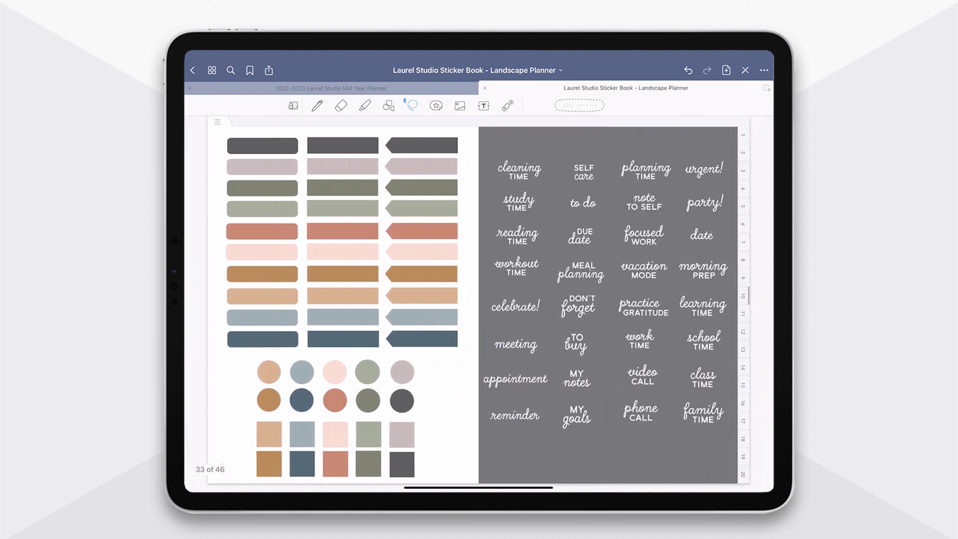
- Try the 'celebrate!' sticker on blue and tan labels, then return it to its spot
{"action": "left_click_drag", "start_coordinate": [514, 305], "coordinate": [371, 319]}
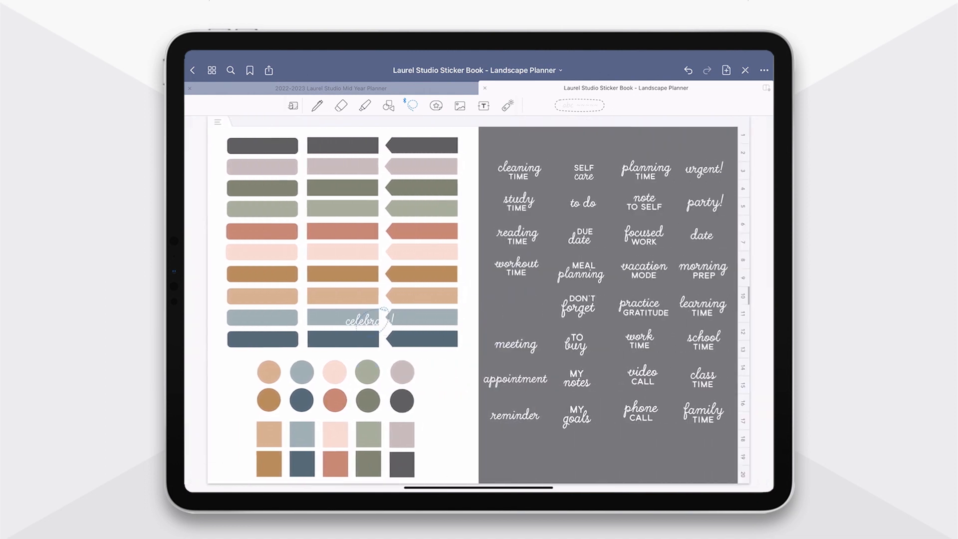
{"action": "left_click_drag", "start_coordinate": [370, 321], "coordinate": [342, 318]}
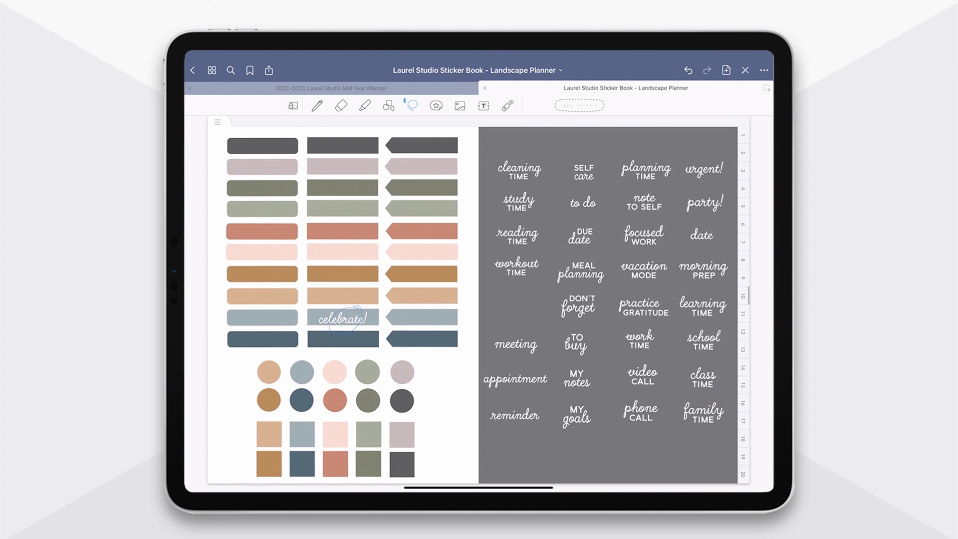
{"action": "left_click_drag", "start_coordinate": [342, 317], "coordinate": [263, 318]}
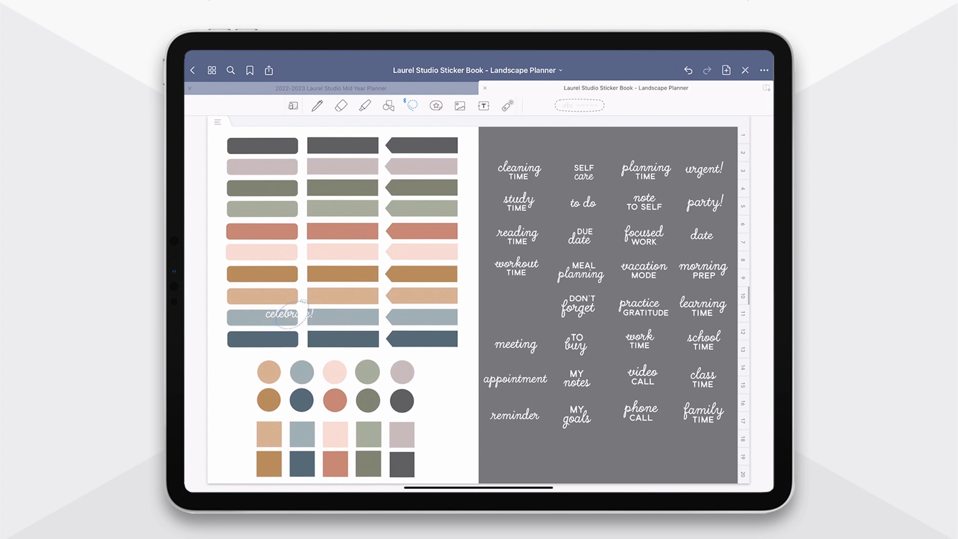
{"action": "left_click_drag", "start_coordinate": [290, 314], "coordinate": [517, 308]}
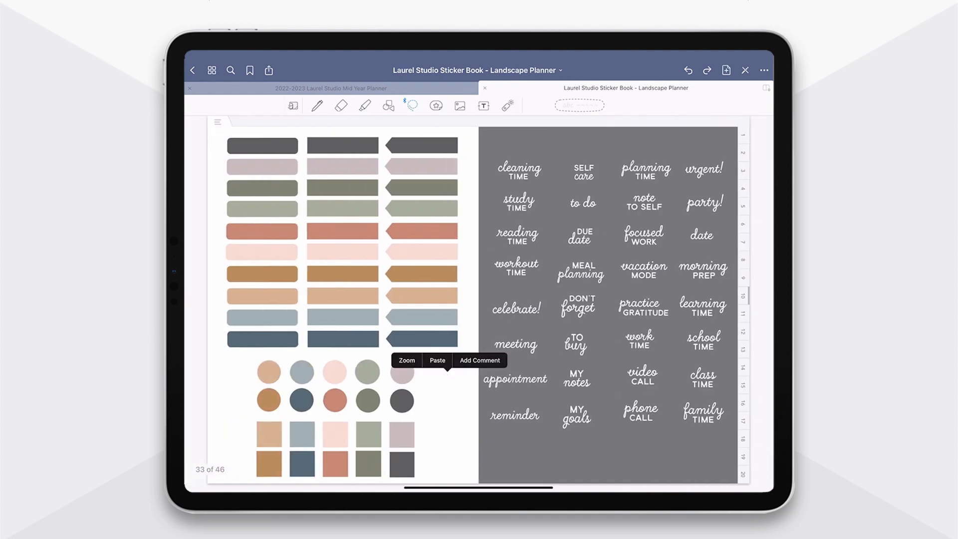
- Dismiss the paste options menu
{"action": "left_click", "coordinate": [437, 360]}
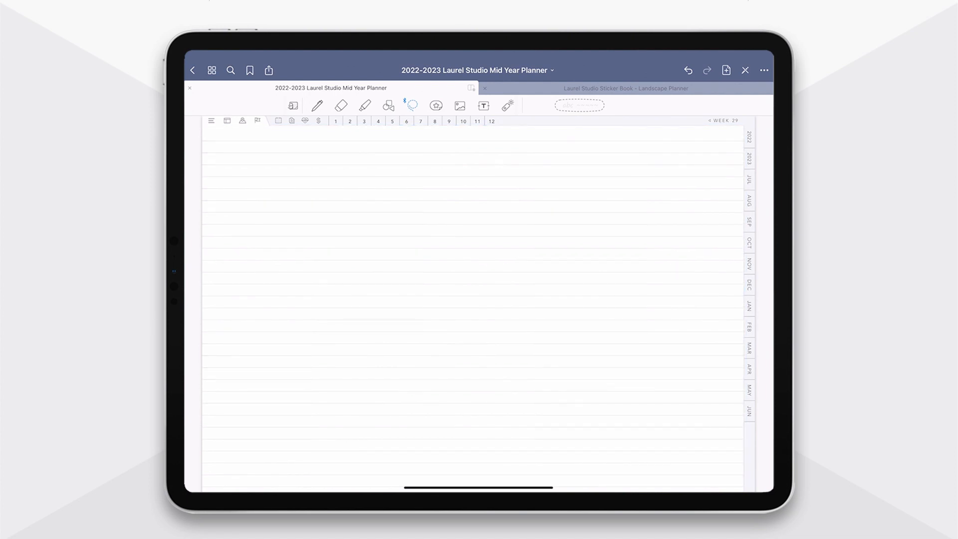
- Browse the sticker book's month and tab label sheets, then show the planner's template pages index
{"action": "left_click", "coordinate": [625, 88]}
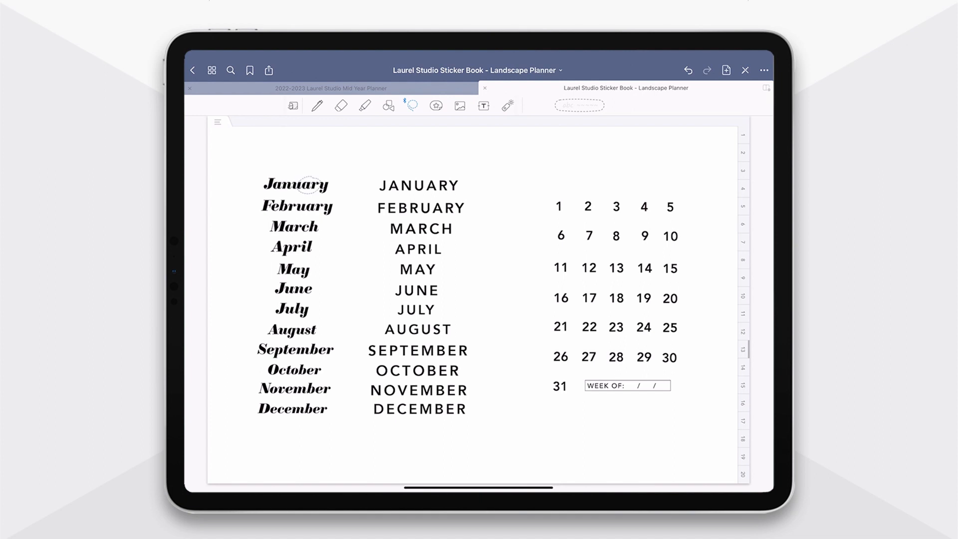
{"action": "left_click", "coordinate": [296, 184]}
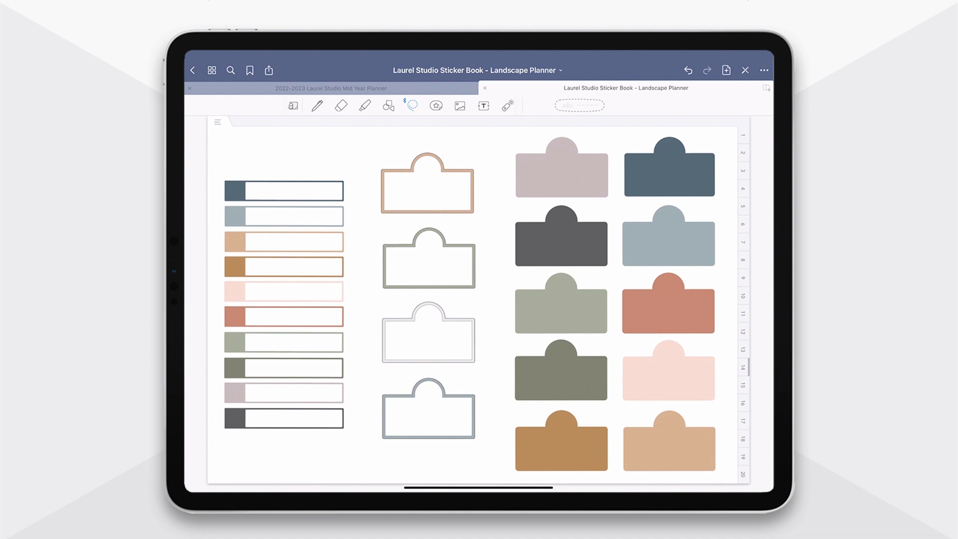
{"action": "left_click_drag", "start_coordinate": [455, 247], "coordinate": [470, 272]}
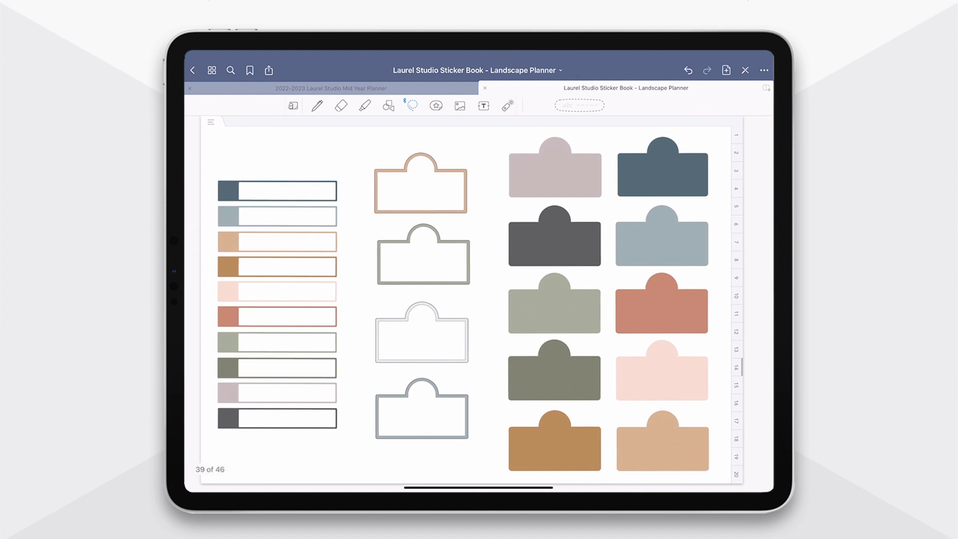
{"action": "left_click", "coordinate": [332, 87]}
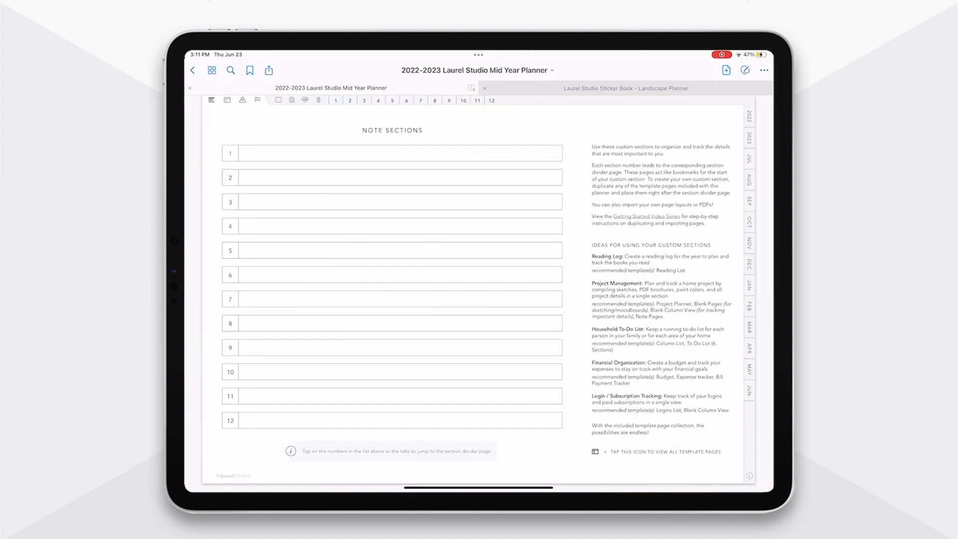
{"action": "left_click", "coordinate": [594, 451]}
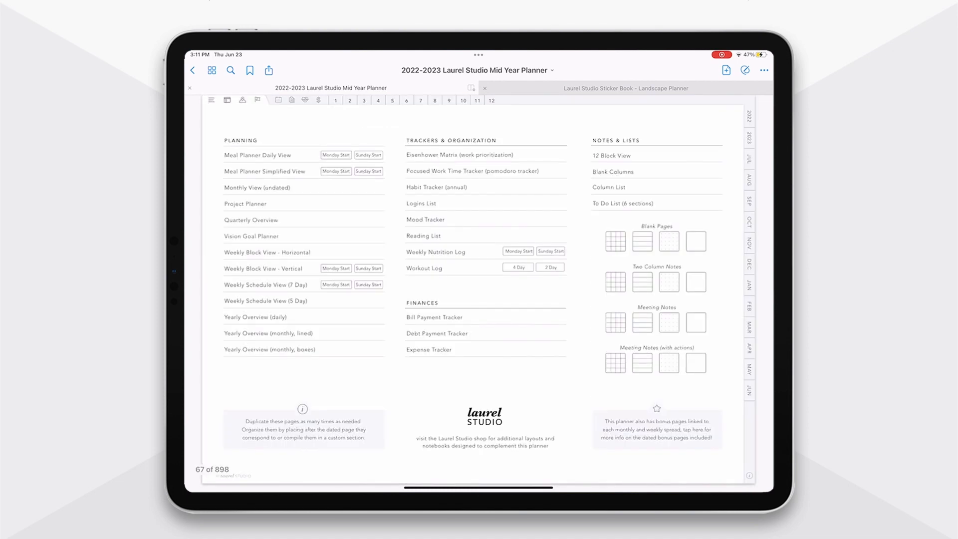